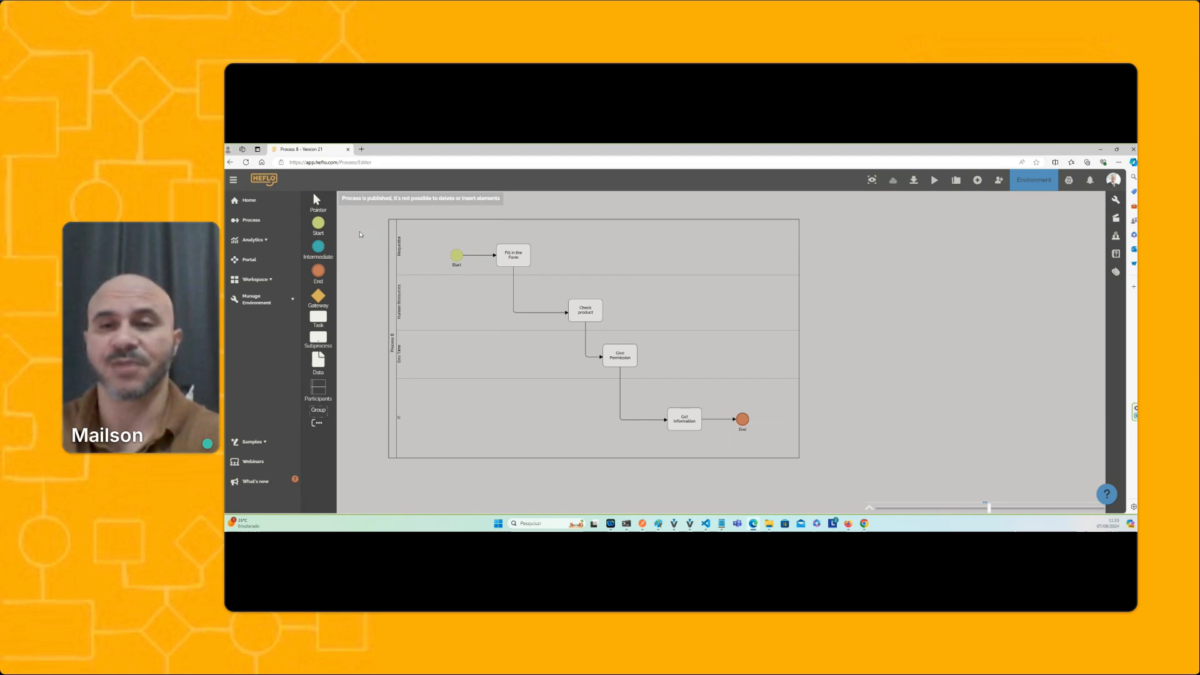
mouse_move(472, 293)
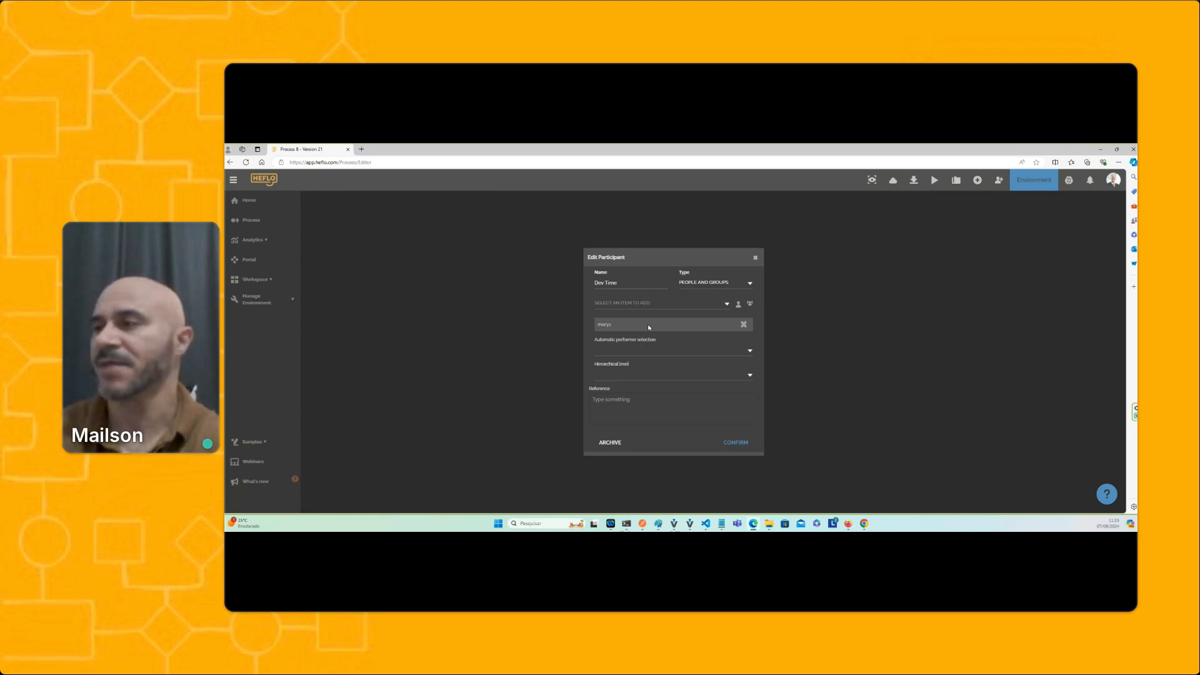
mouse_move(770, 248)
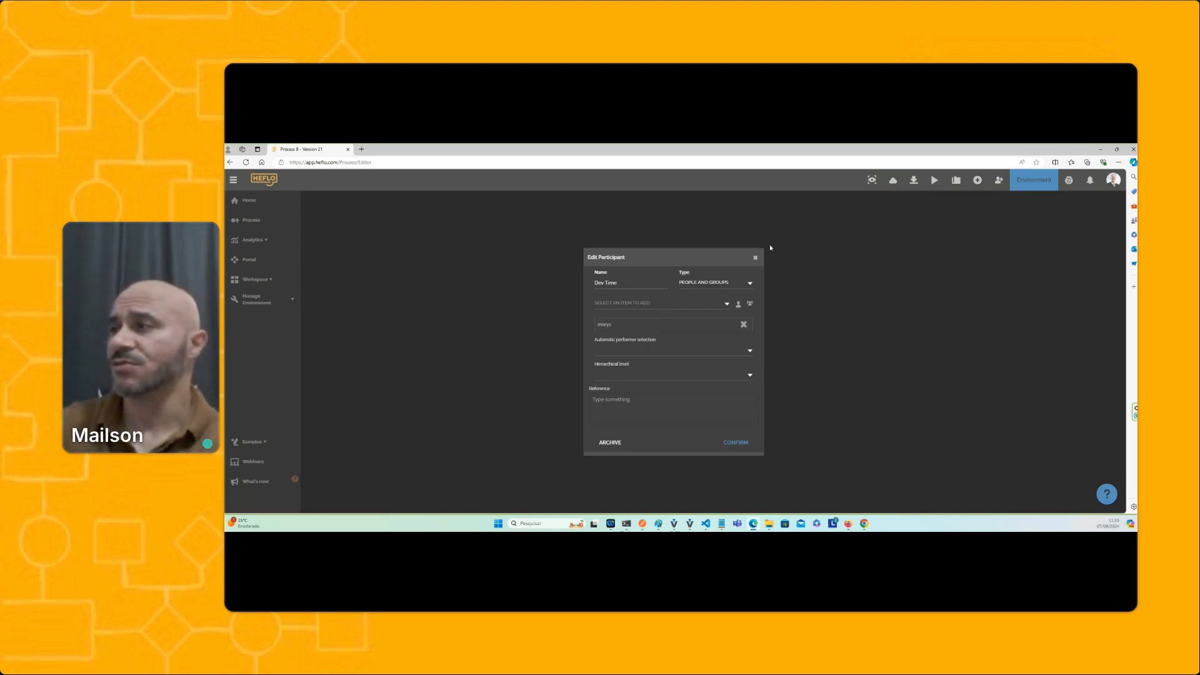
Close the Dev Time participant's Edit Participant dialog after reviewing its members
left_click(734, 442)
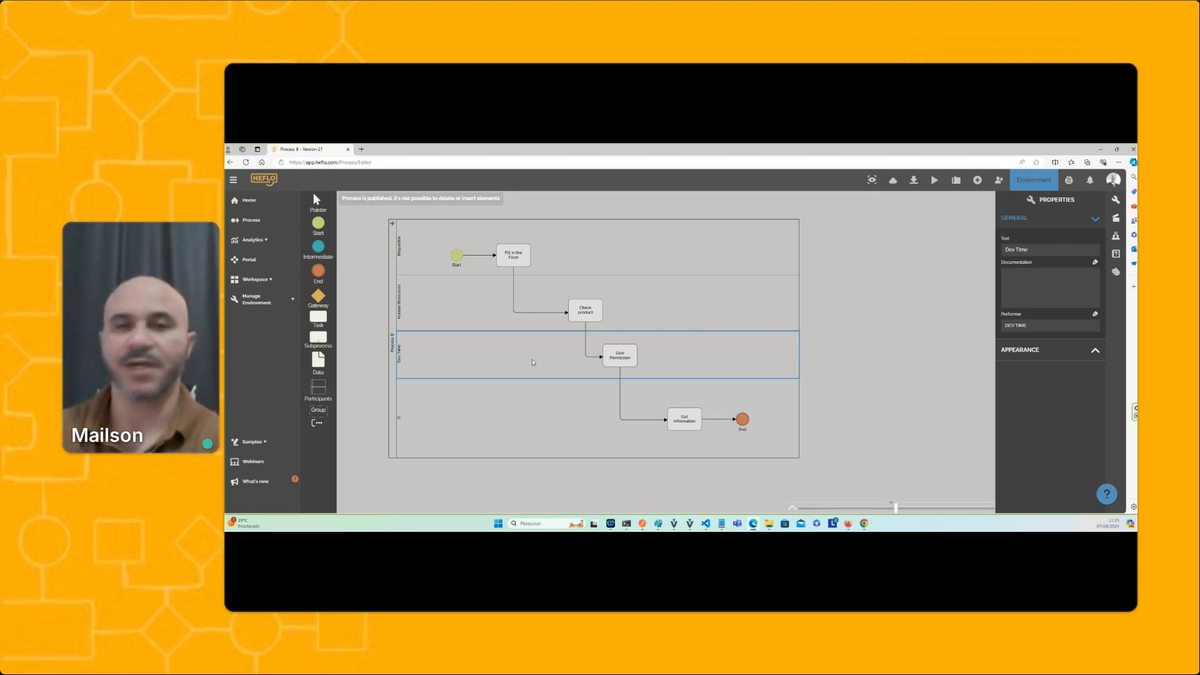
Show the participants list, look up IT's references, and reopen the Visualization Mode menu
left_click(870, 180)
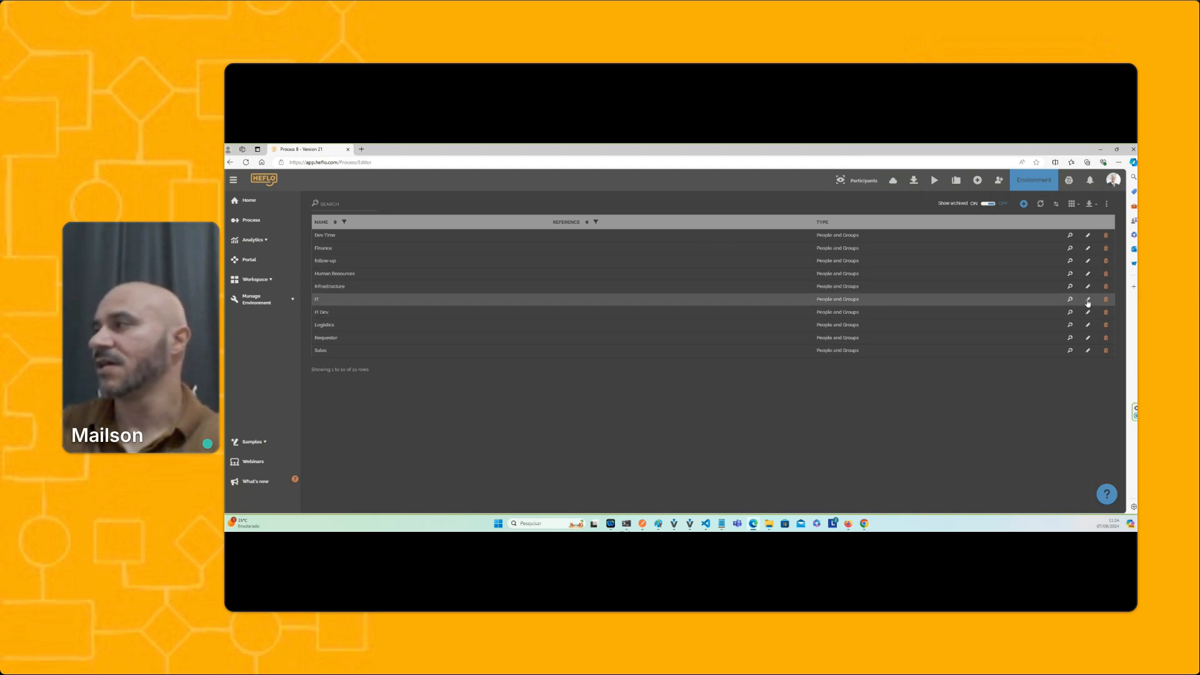
mouse_move(1070, 300)
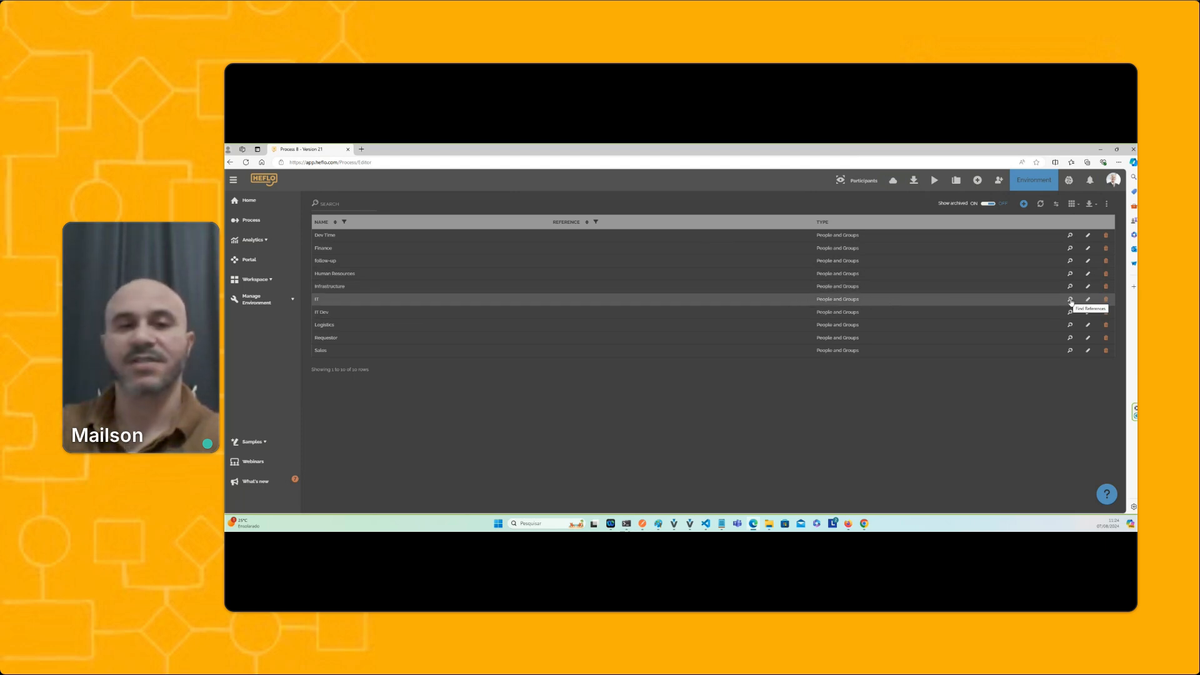
left_click(1070, 300)
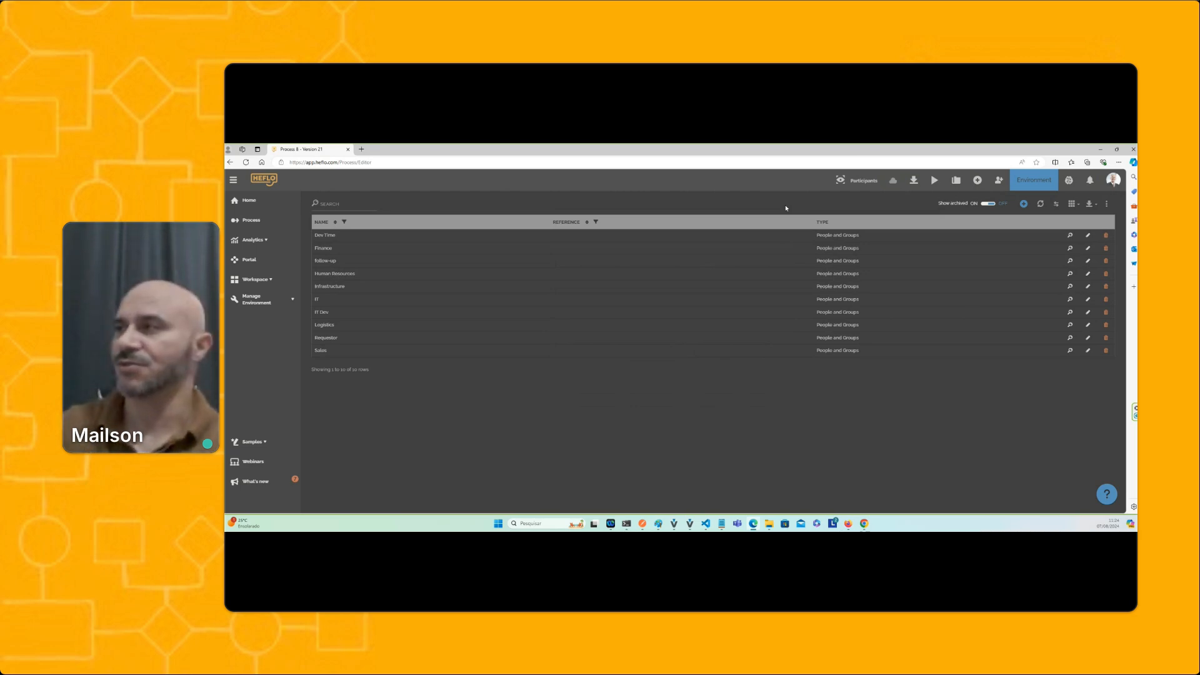
left_click(862, 180)
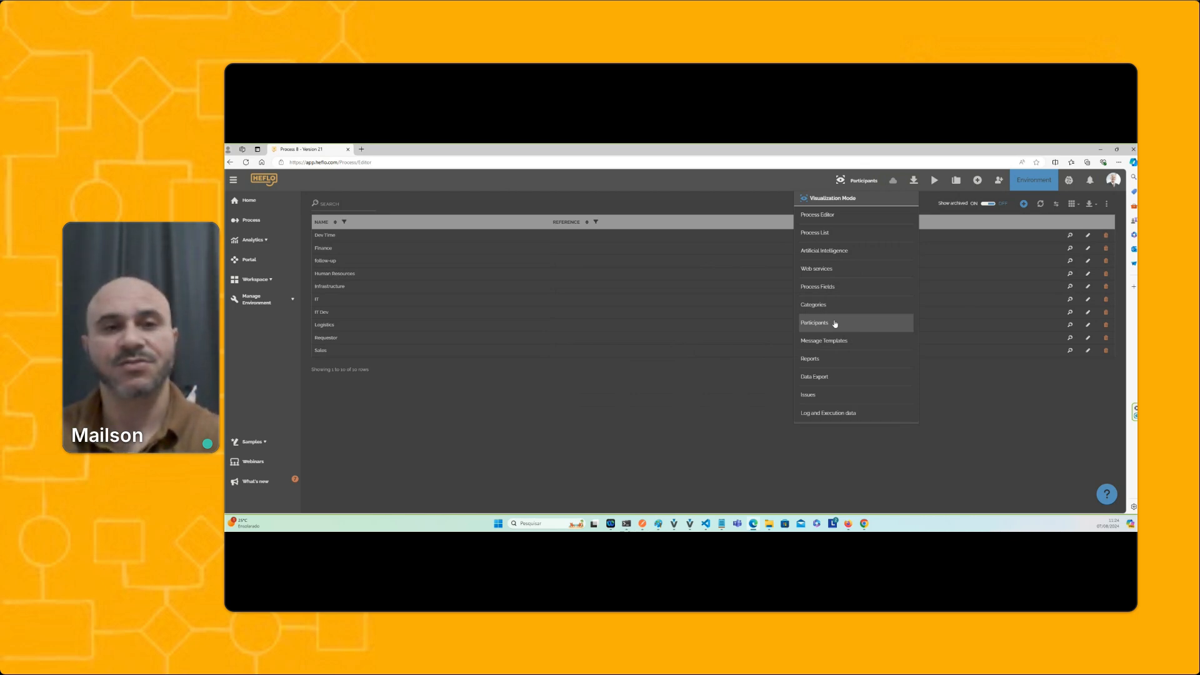
Sign out of the current account and sign back in as the non-admin user
left_click(815, 322)
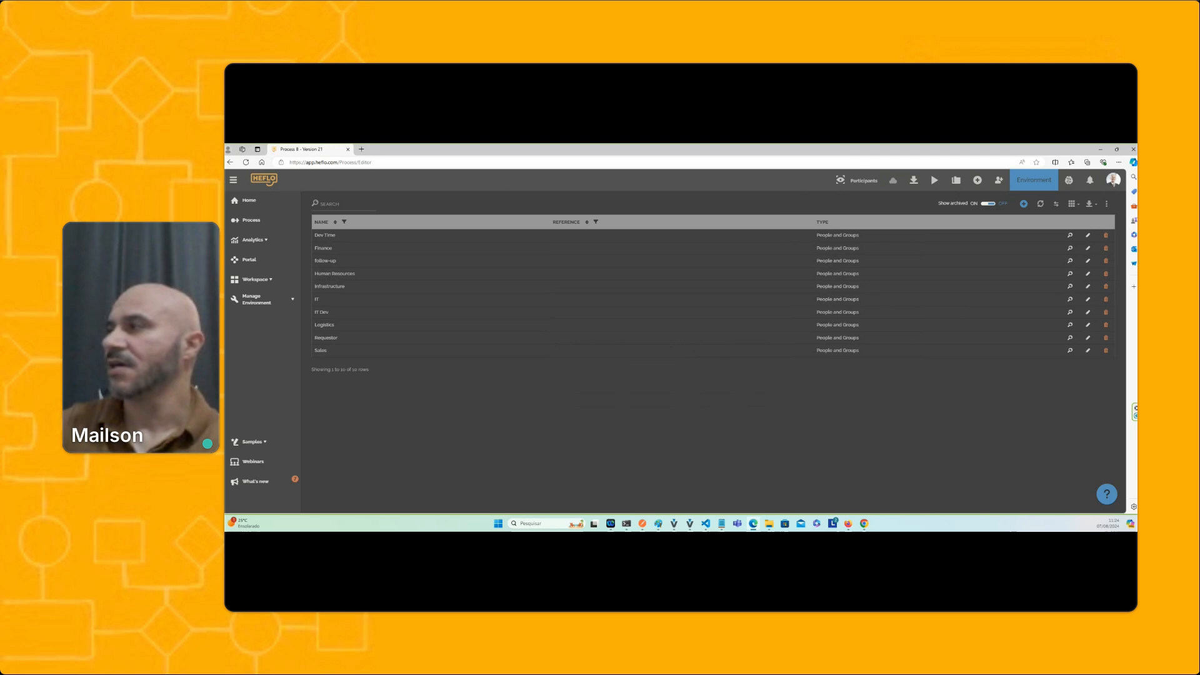
left_click(1113, 180)
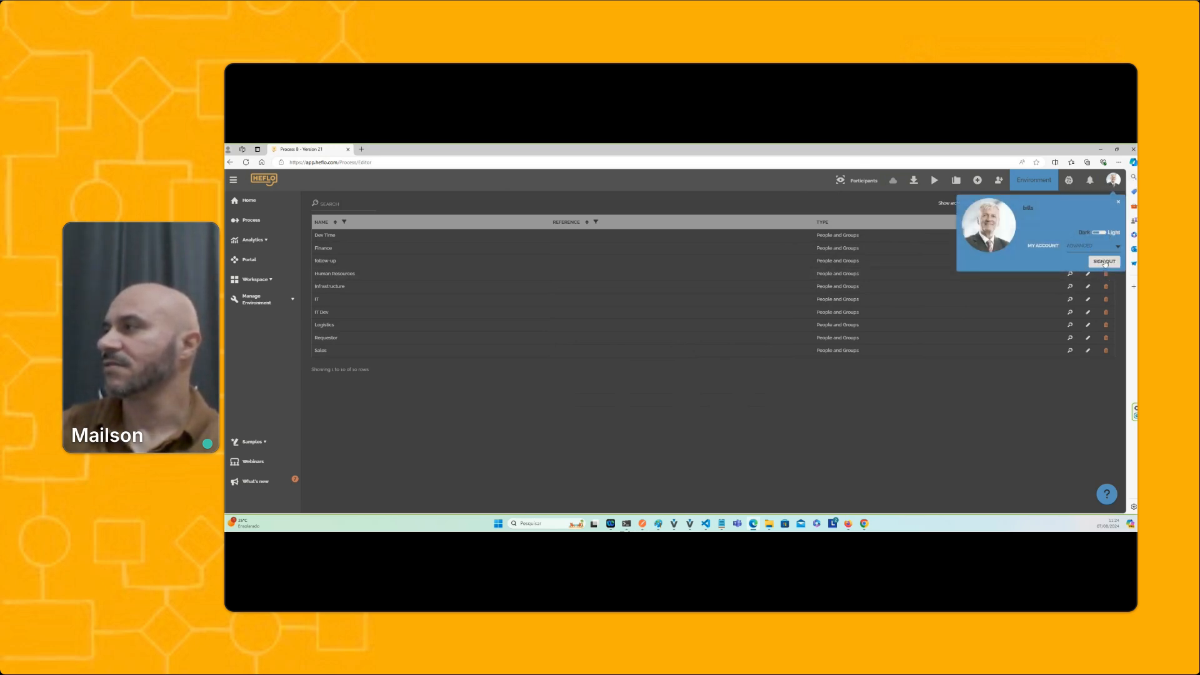
left_click(1104, 262)
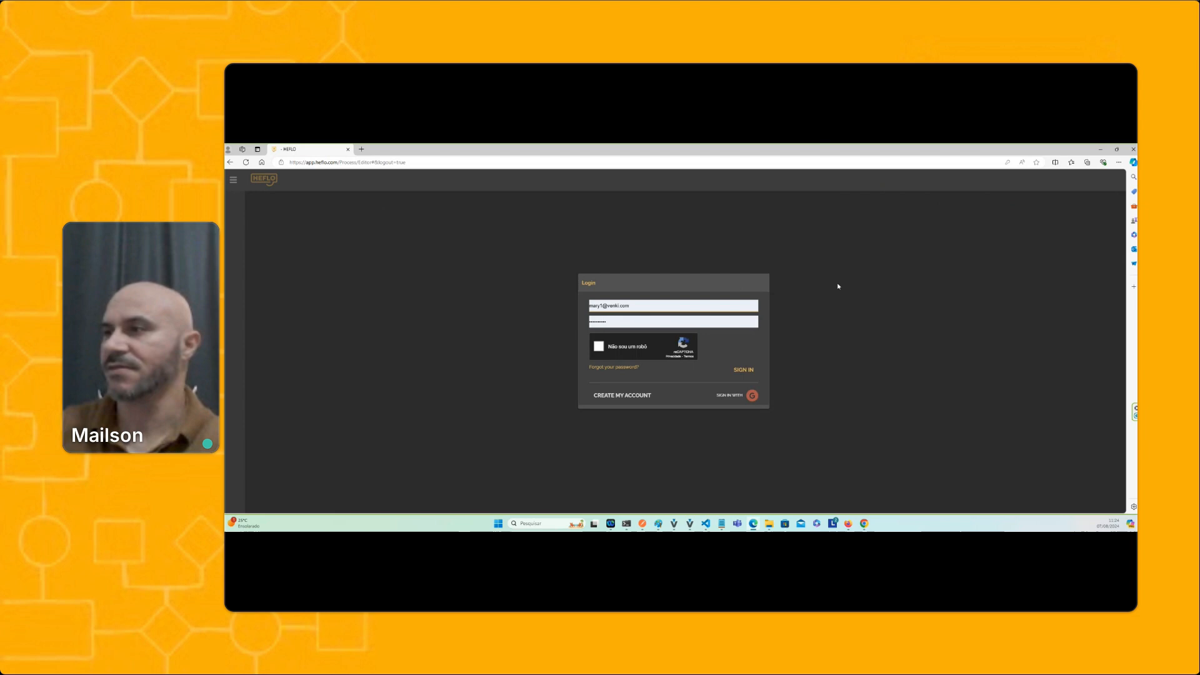
left_click(599, 345)
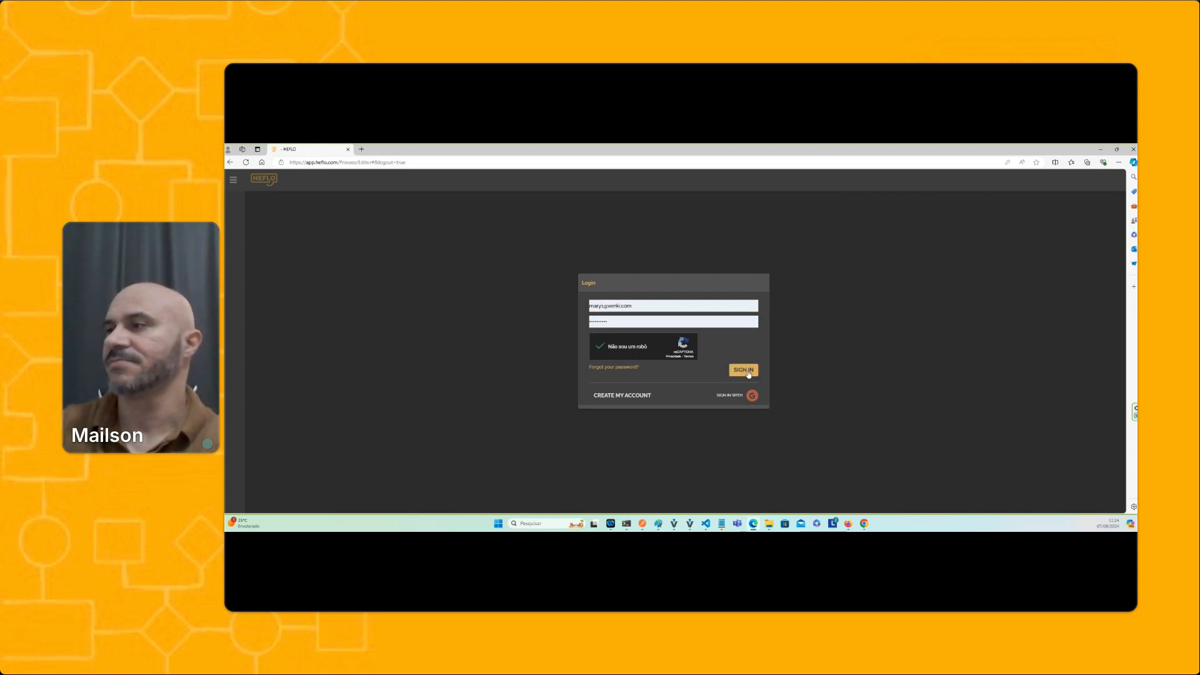
left_click(742, 371)
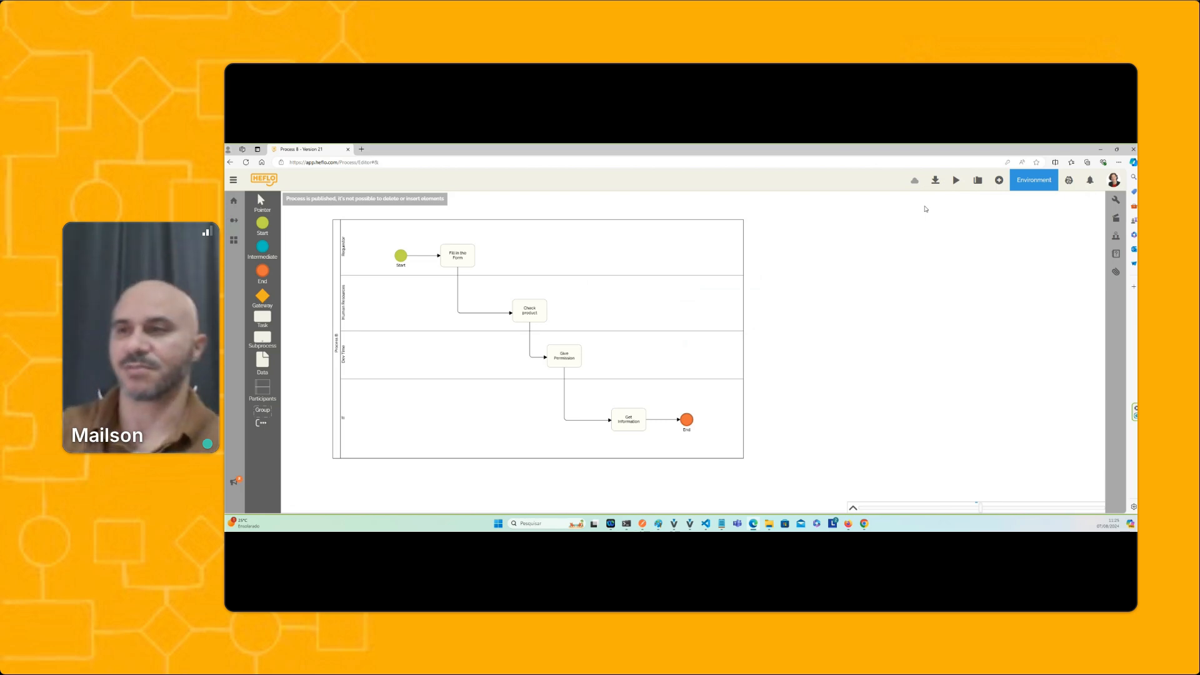
Inspect the IT lane's participant members, close its settings, and open the account panel
left_click(448, 355)
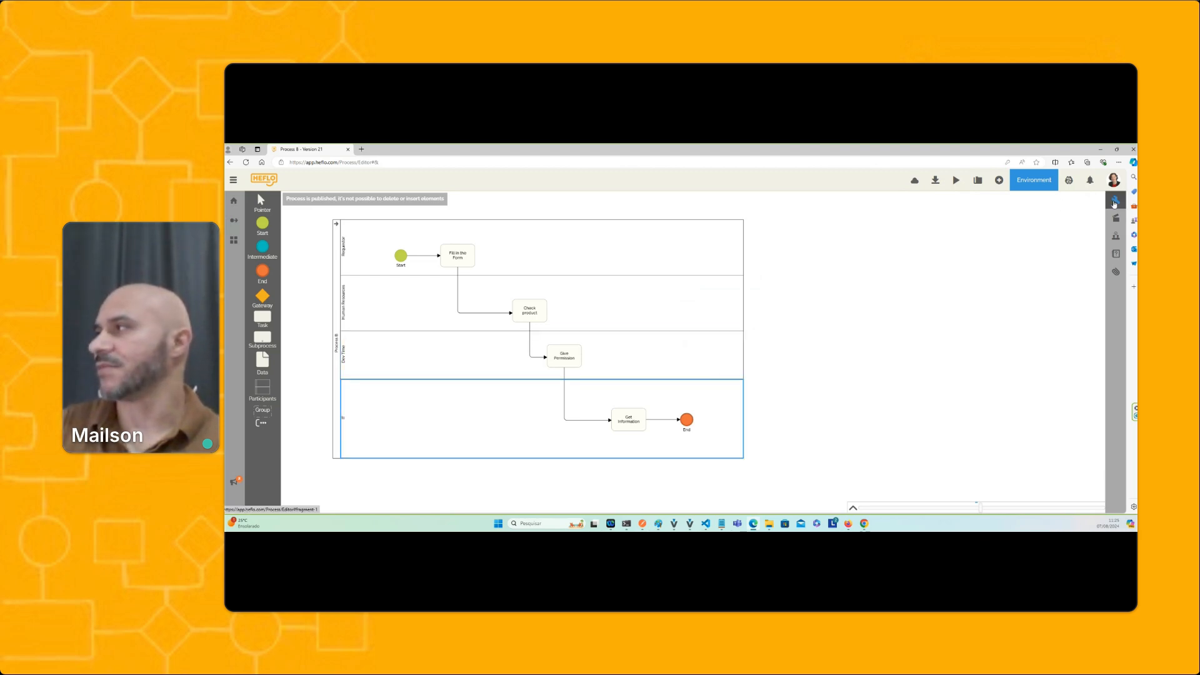
left_click(1115, 200)
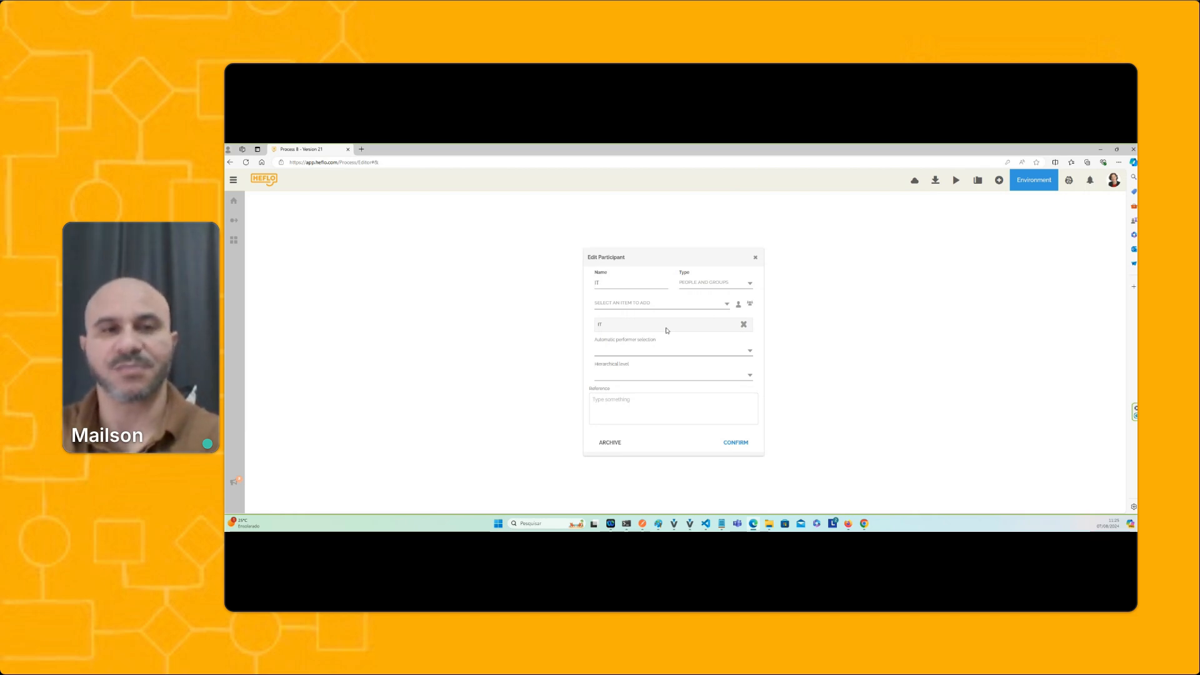
mouse_move(764, 262)
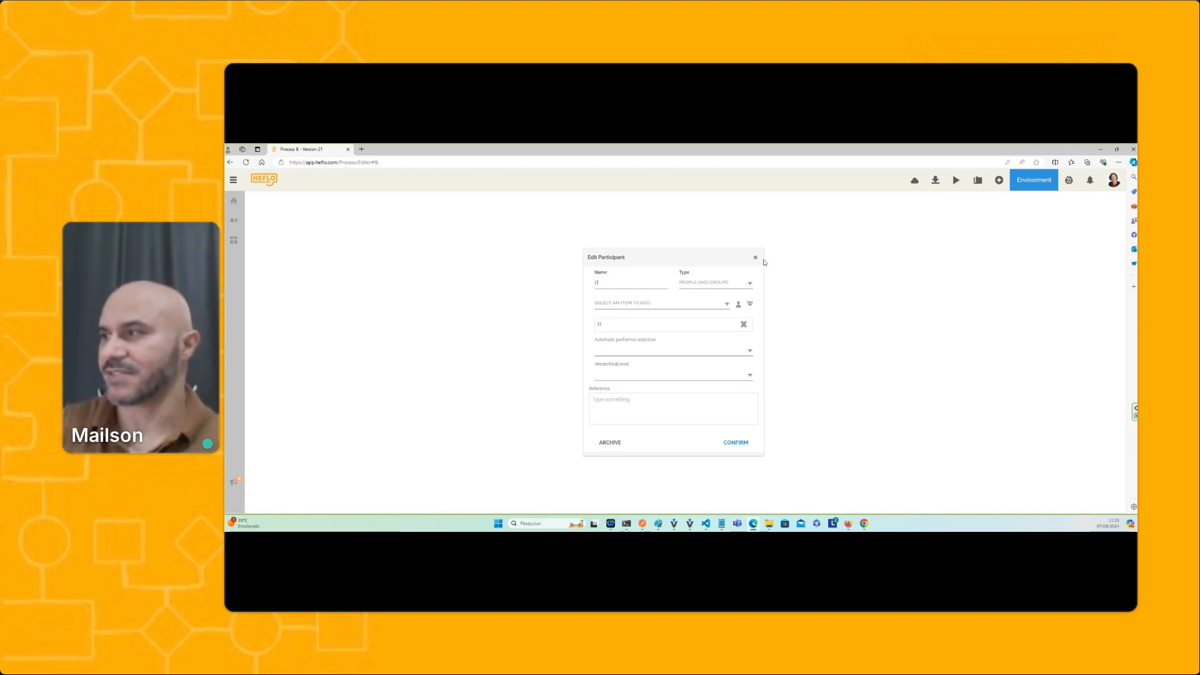
left_click(755, 257)
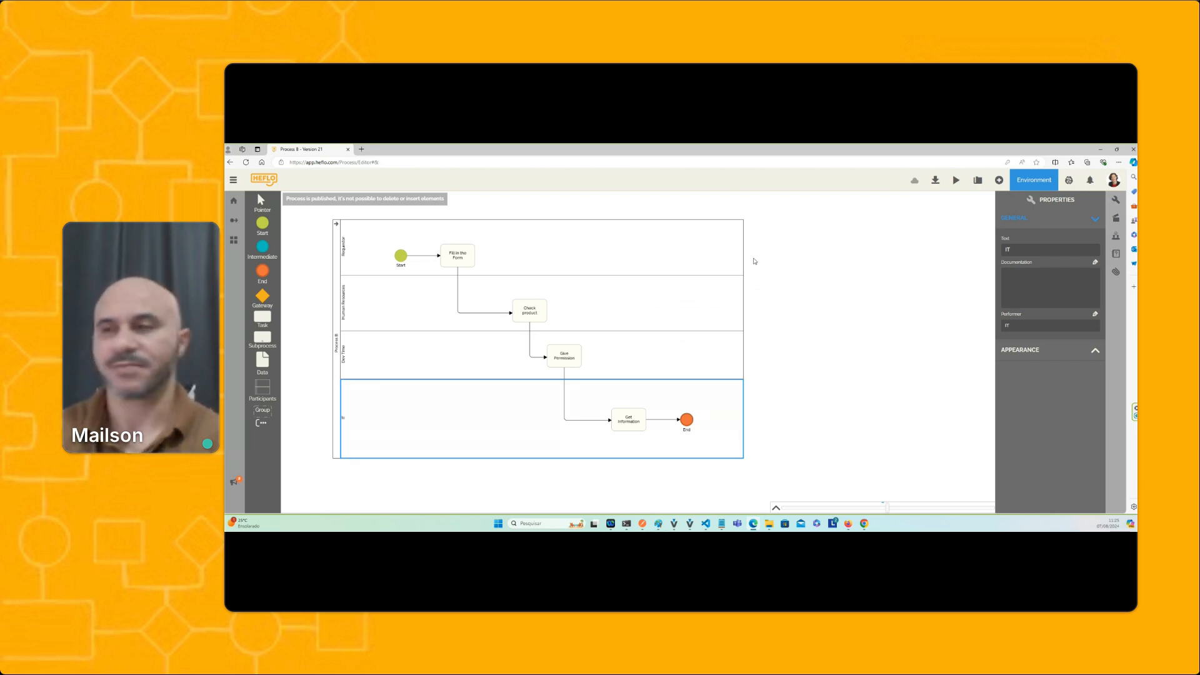
left_click(1114, 180)
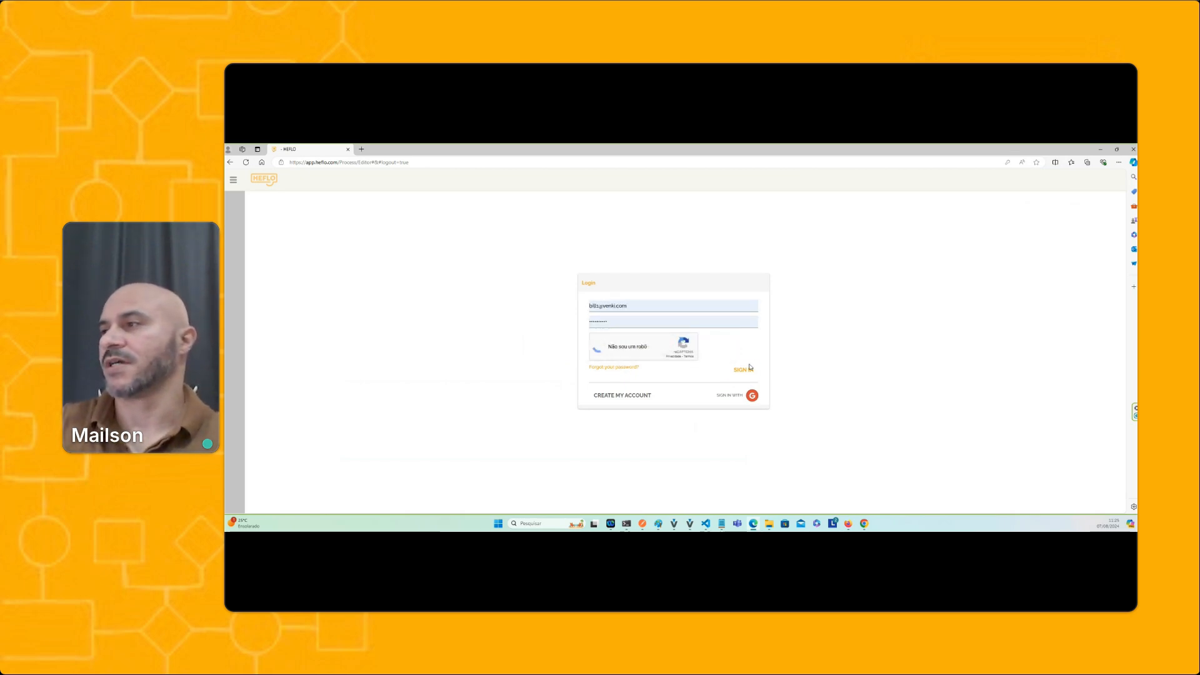
Pass the reCAPTCHA bus image challenge and sign in to the other account
left_click(597, 346)
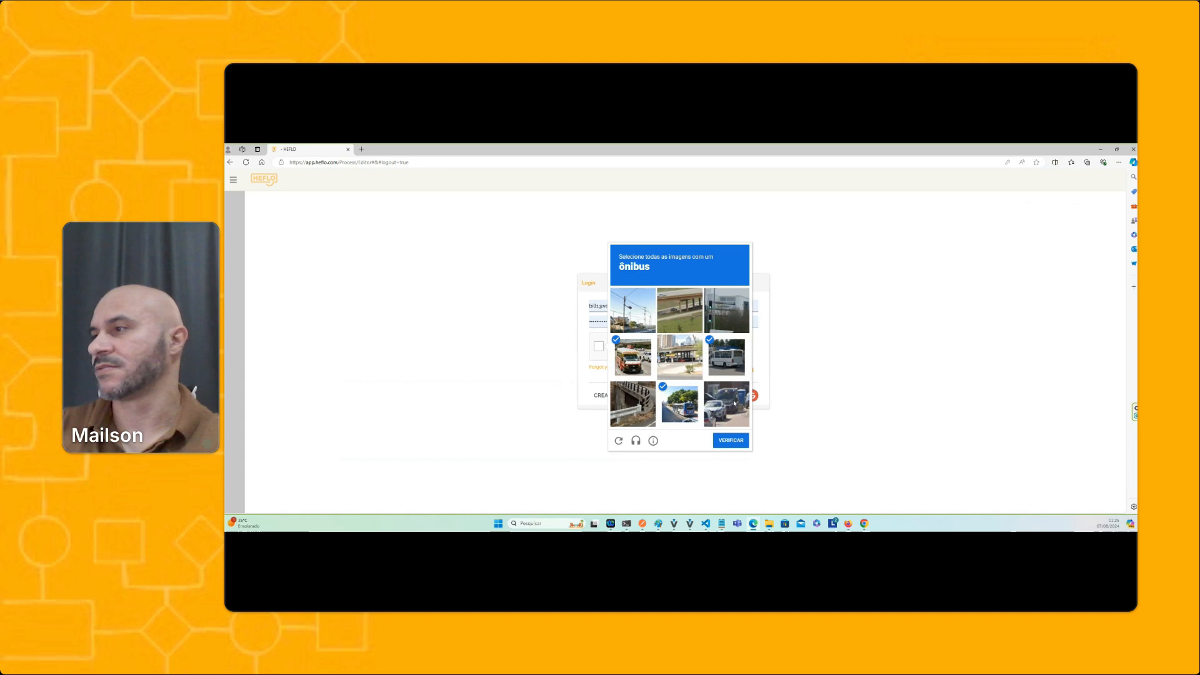
left_click(729, 440)
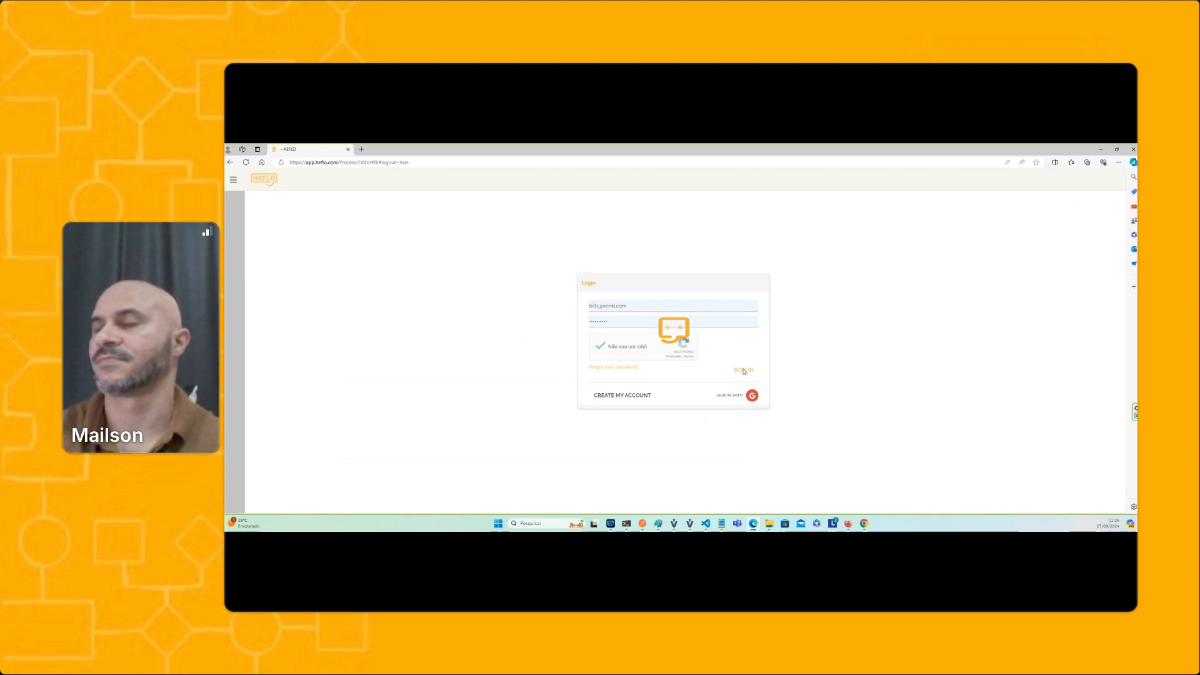
left_click(742, 369)
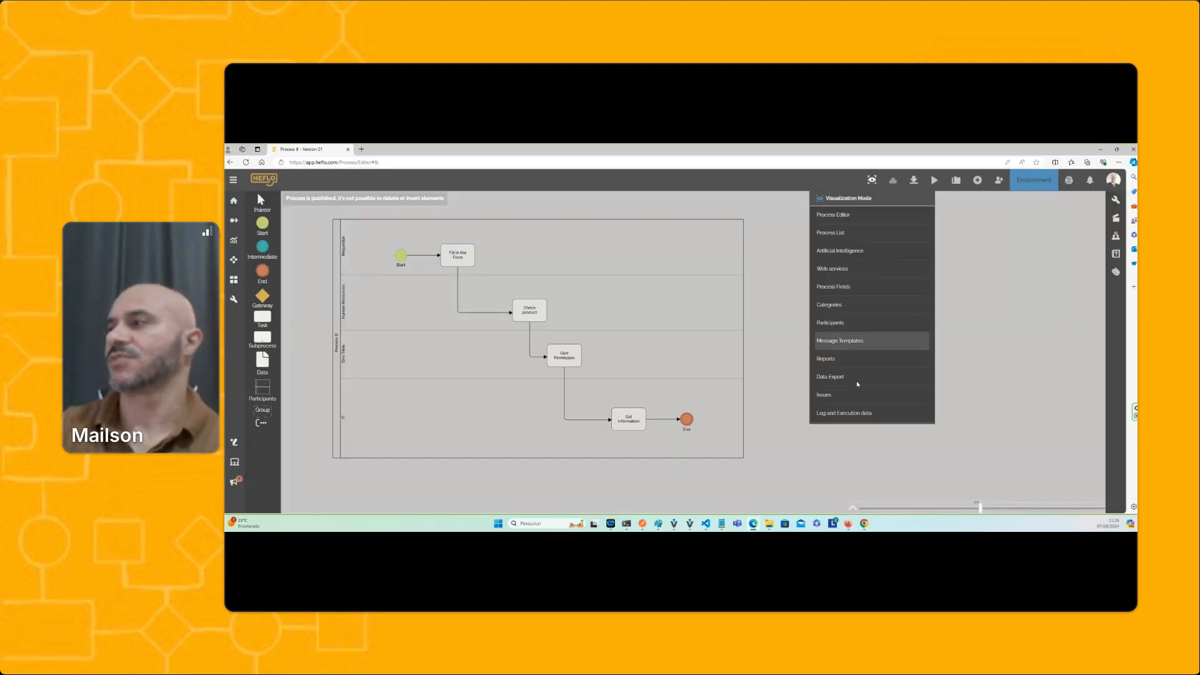
Open Data Export and run the participant-names-per-process SQL query, which returns no records
left_click(828, 376)
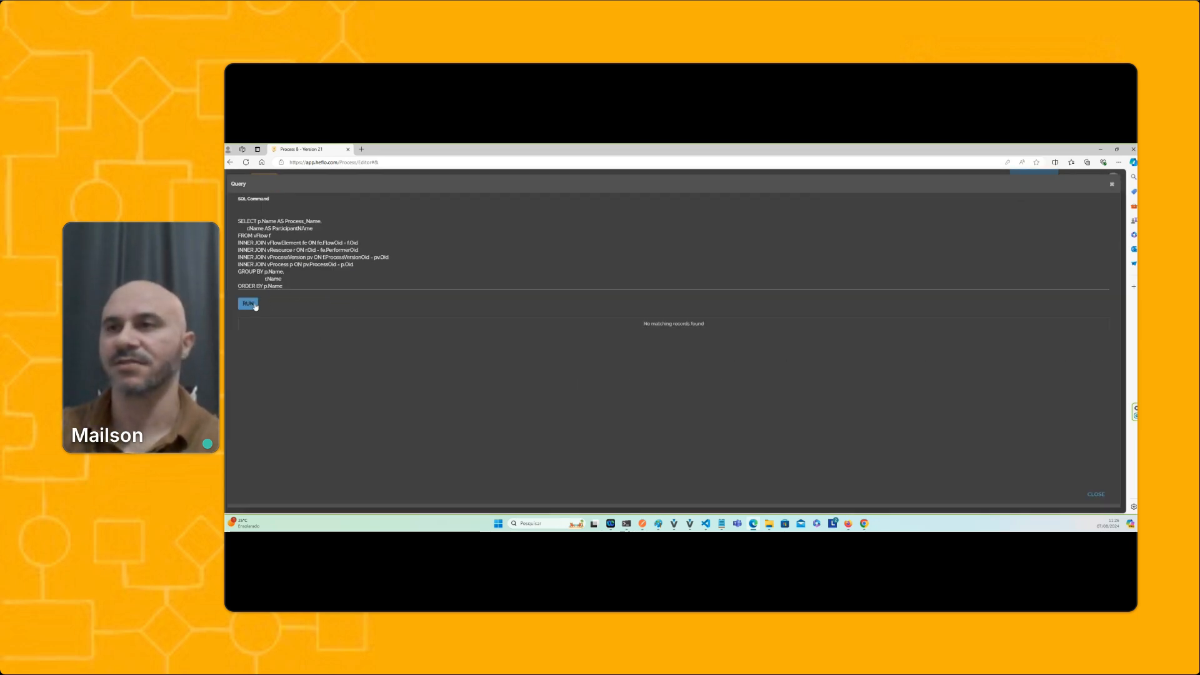
left_click(248, 303)
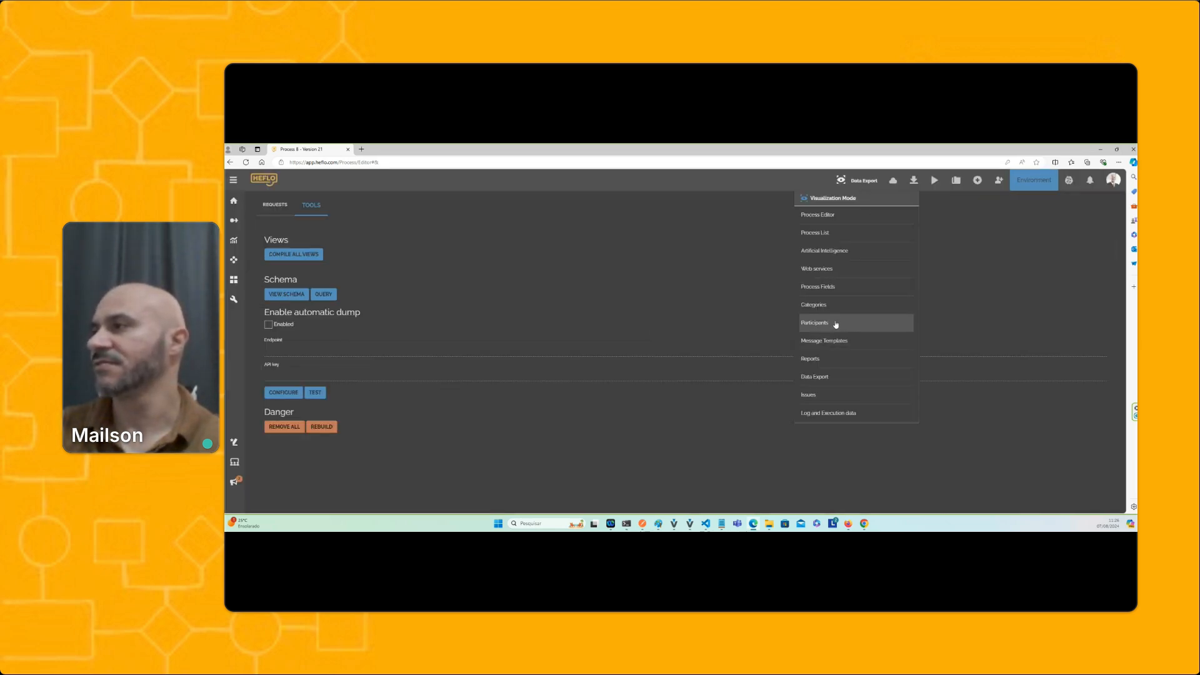
Check the follow-up participant's references in Participants, then open Workspace from the expanded sidebar
left_click(814, 323)
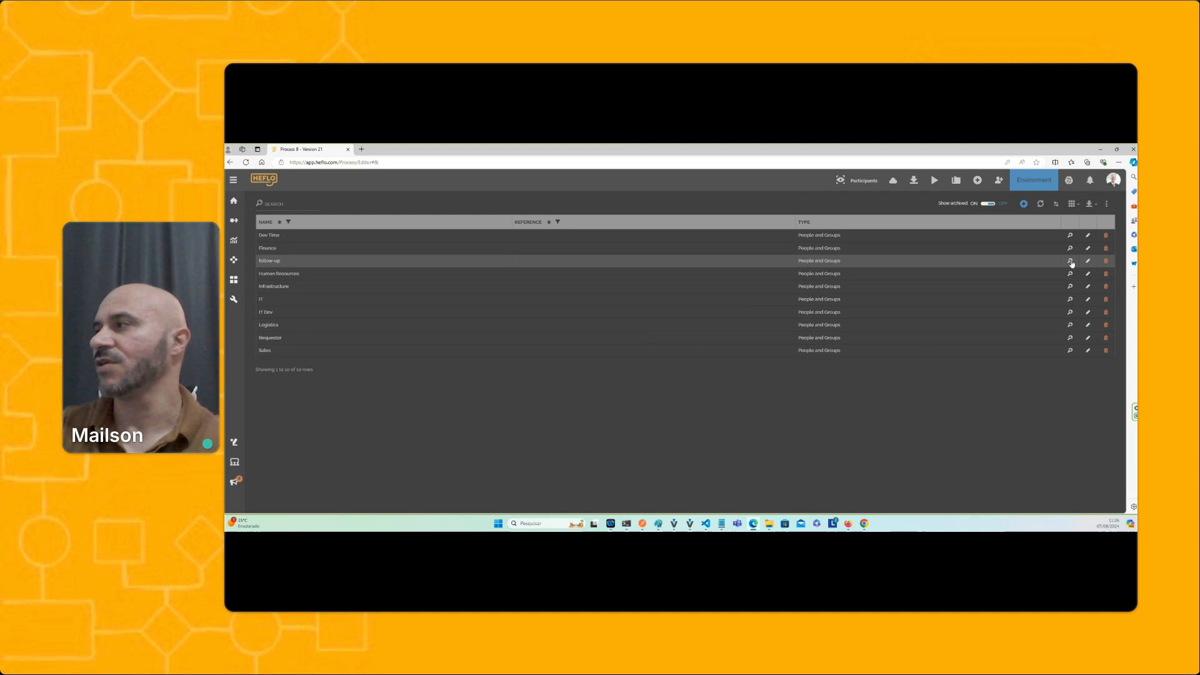
left_click(1070, 260)
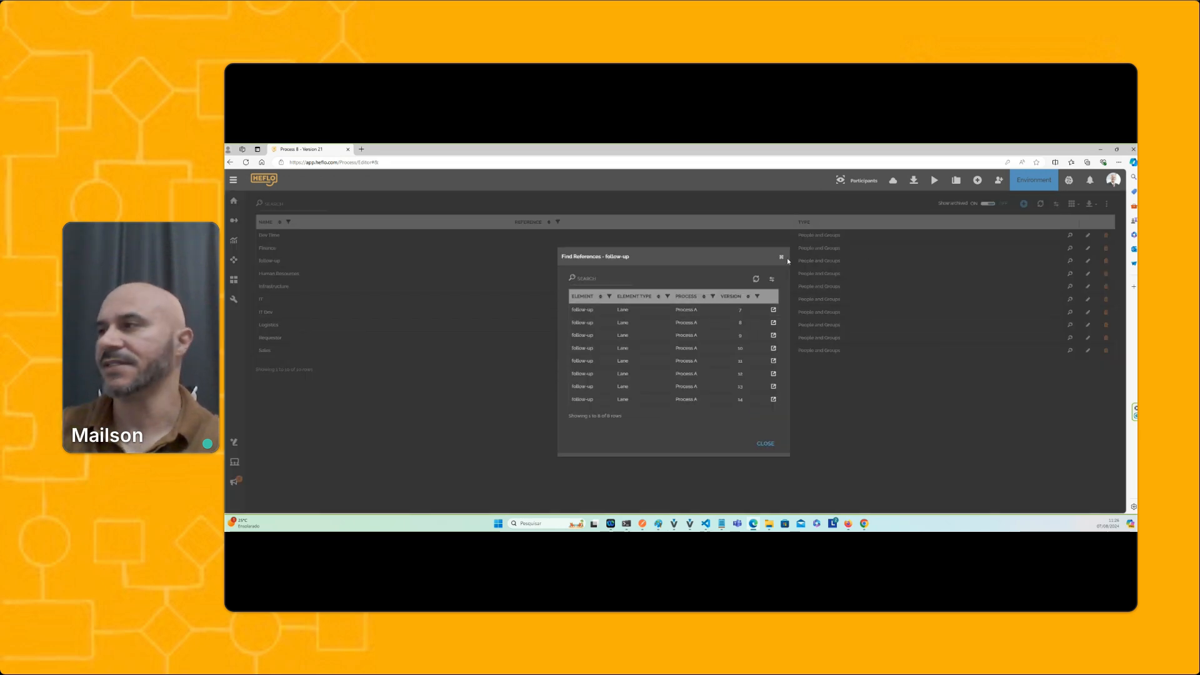
left_click(764, 443)
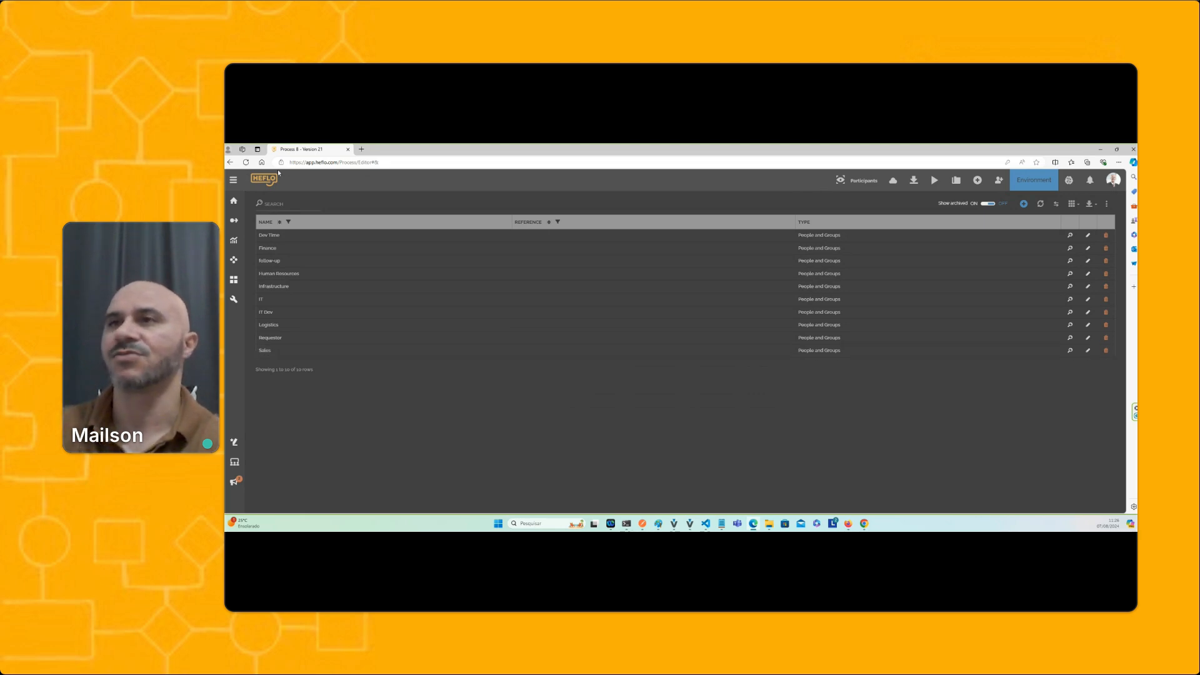
left_click(233, 180)
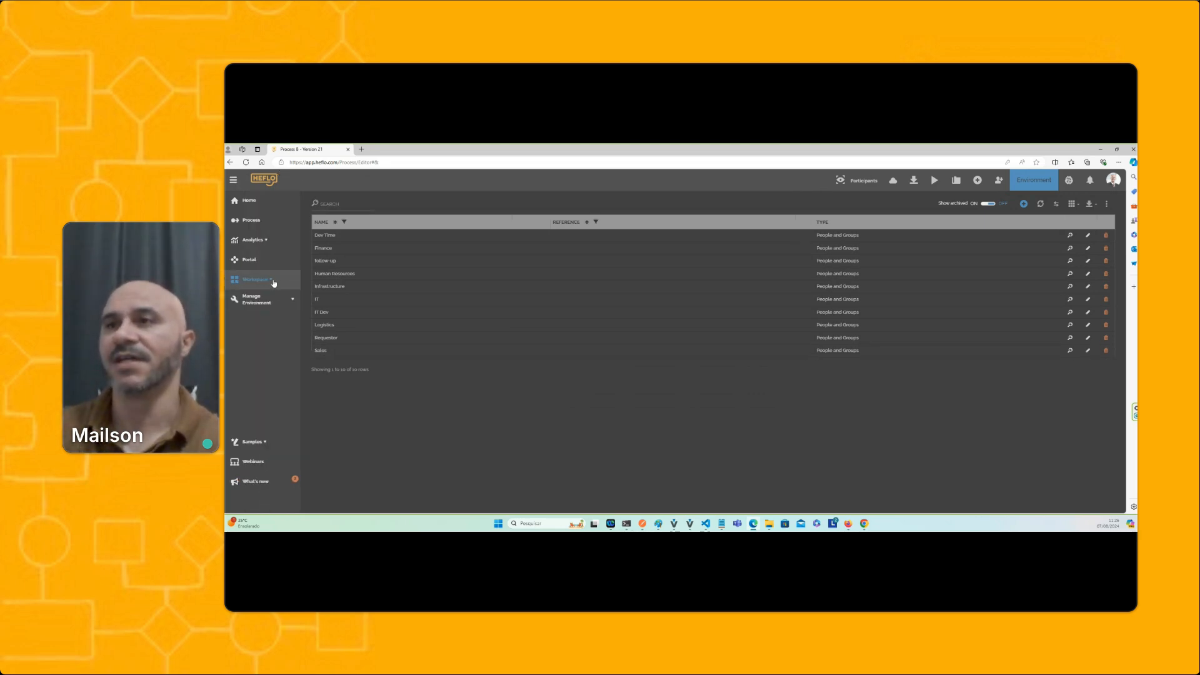
left_click(257, 279)
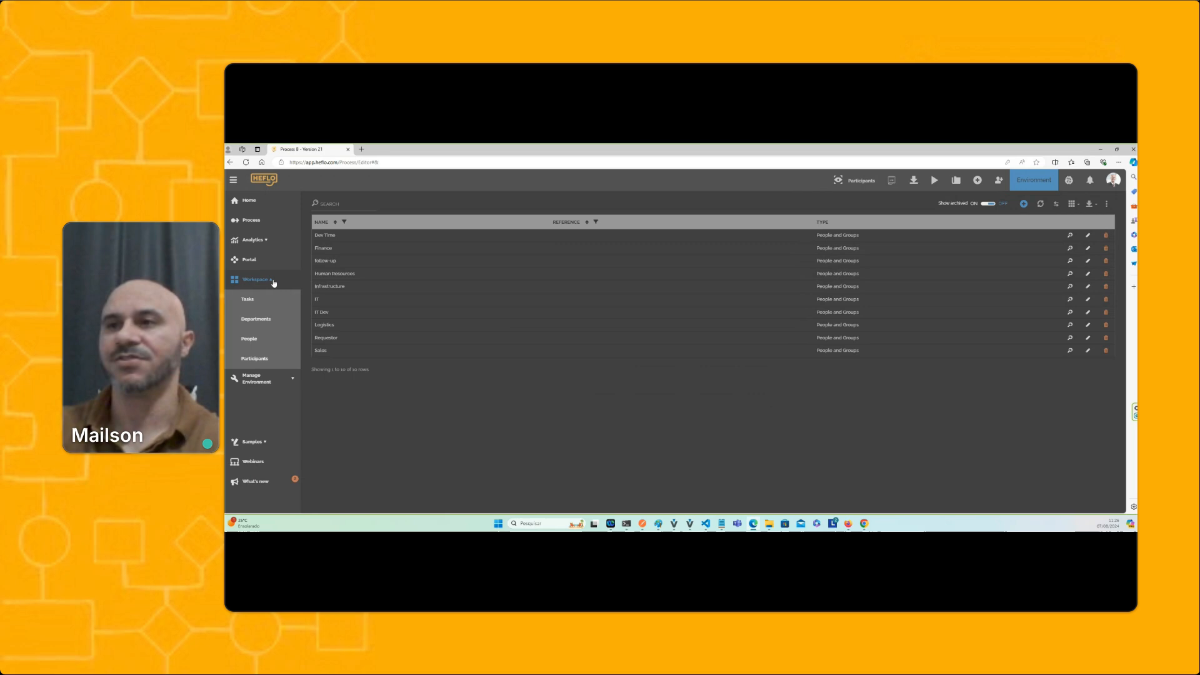
mouse_move(264, 358)
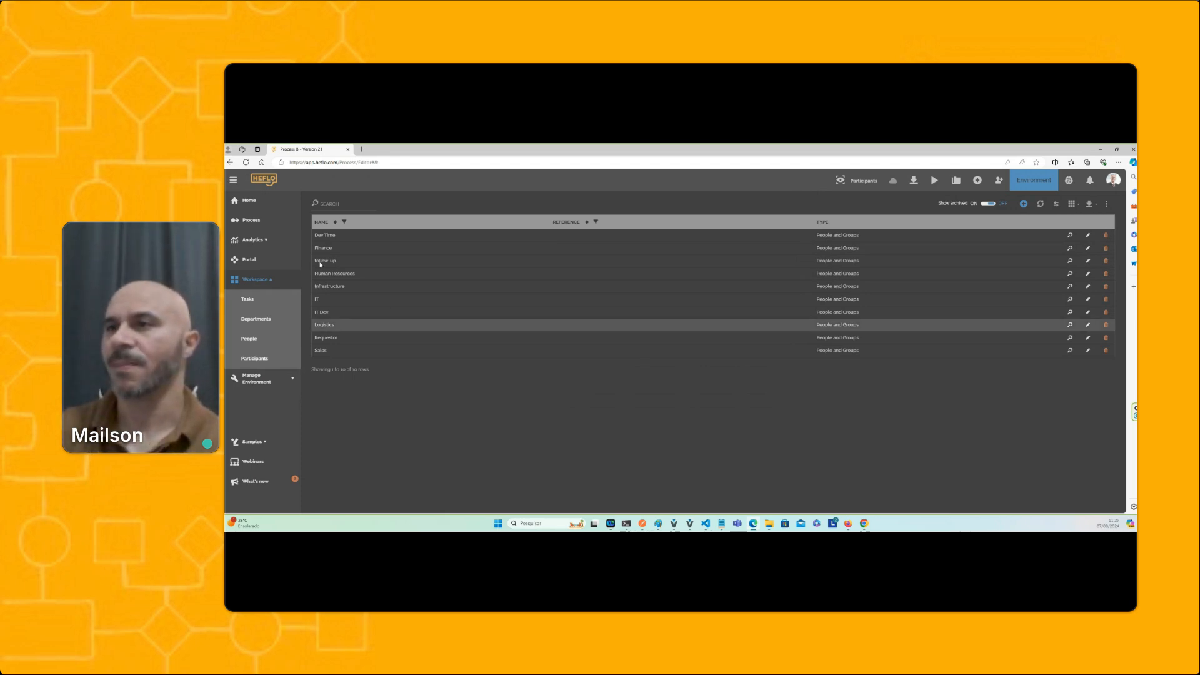
Expand Manage Environment in the sidebar to reach Users and Authorization
left_click(256, 378)
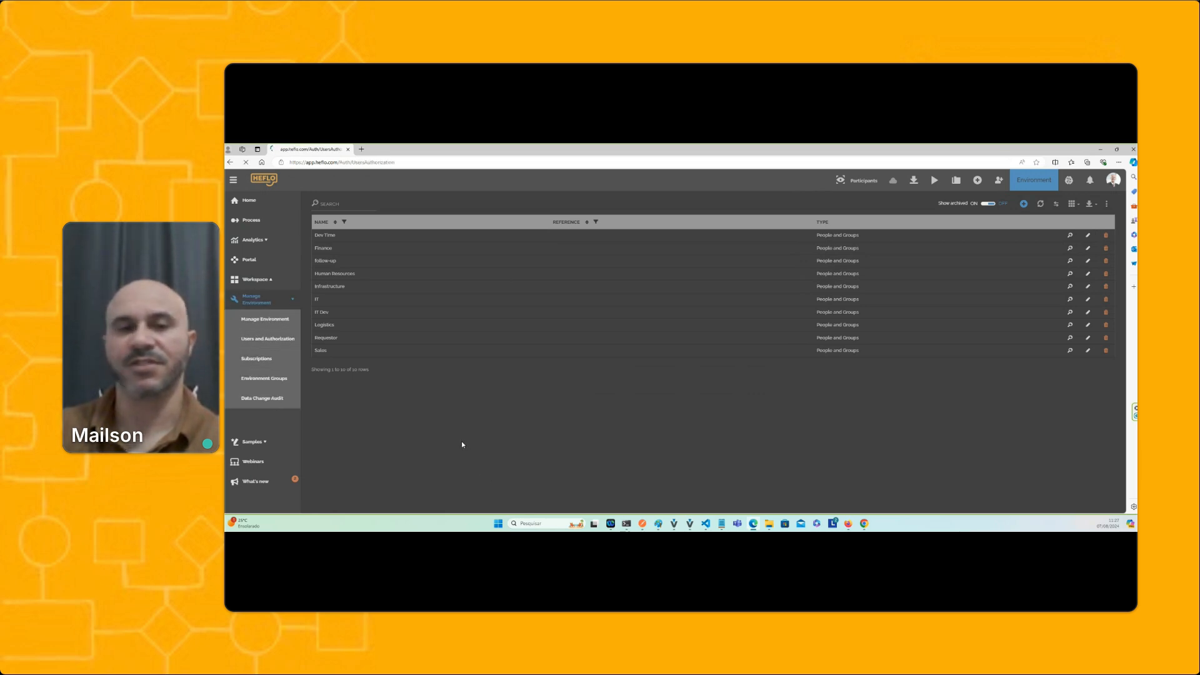
Inspect the Process Analyst role under Users and Authorization > Roles, cancel, and open the account panel
left_click(267, 338)
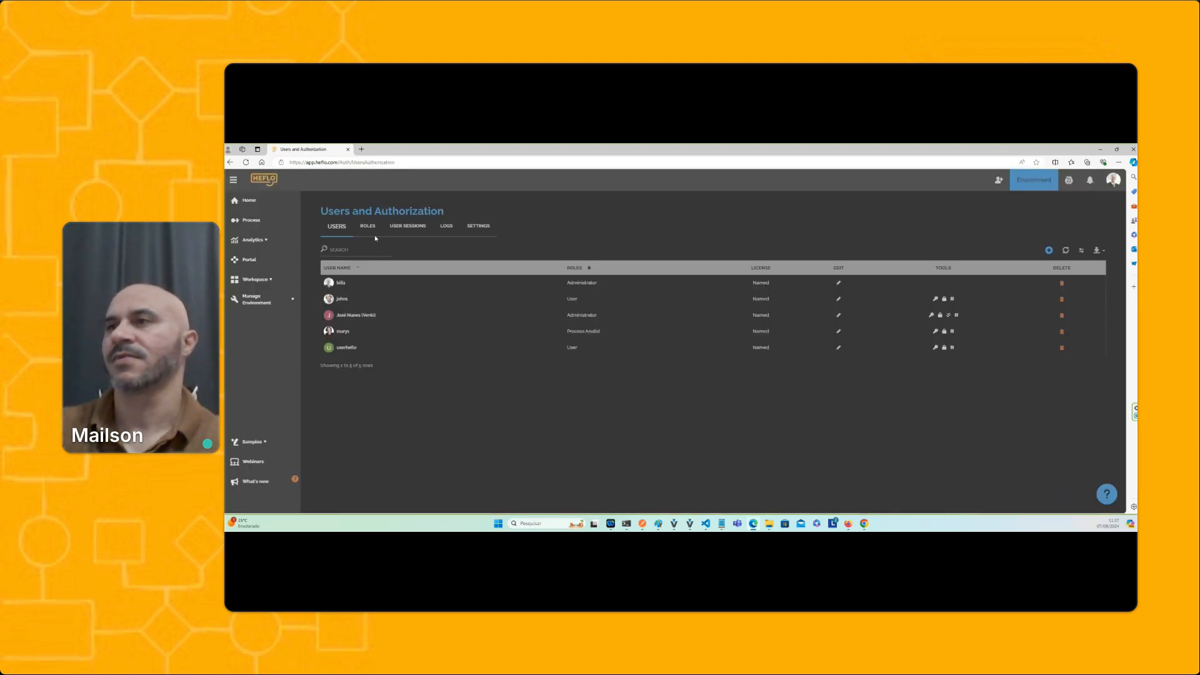
left_click(365, 226)
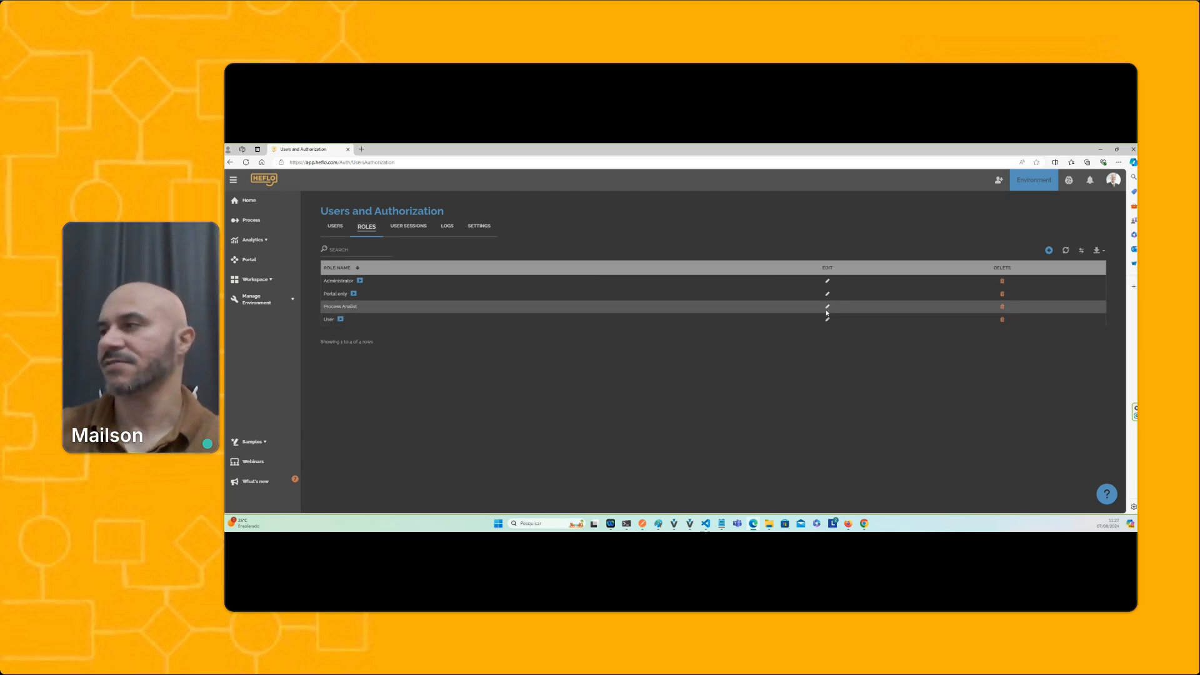
left_click(827, 306)
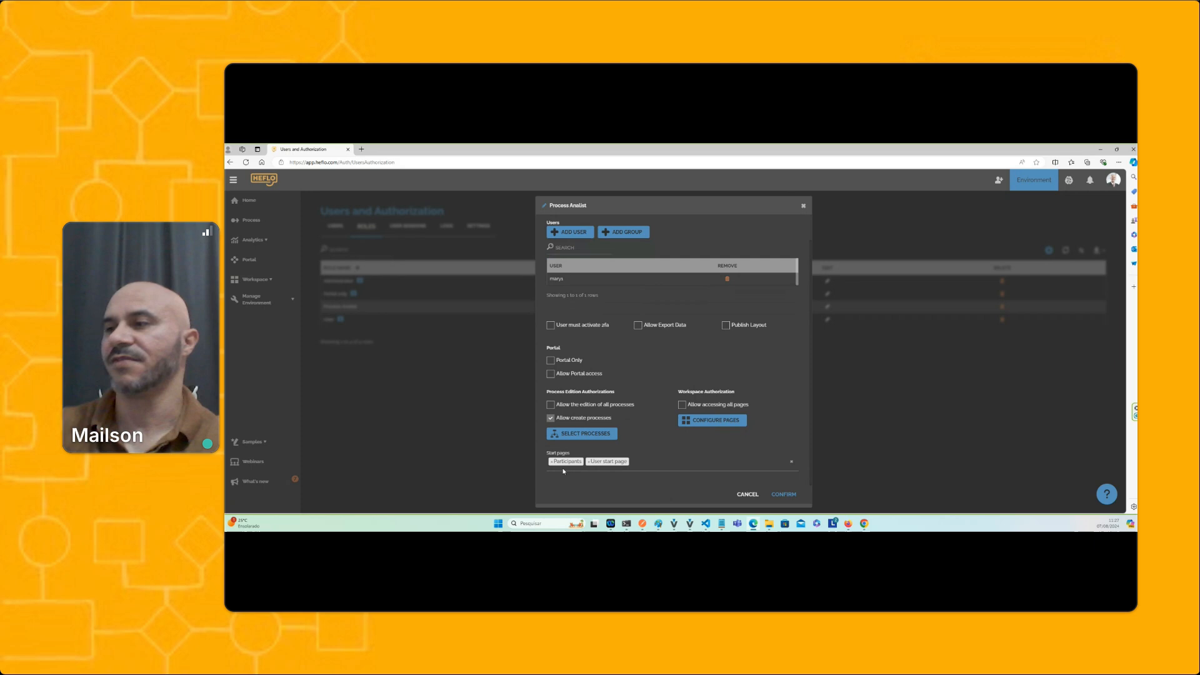
left_click(782, 494)
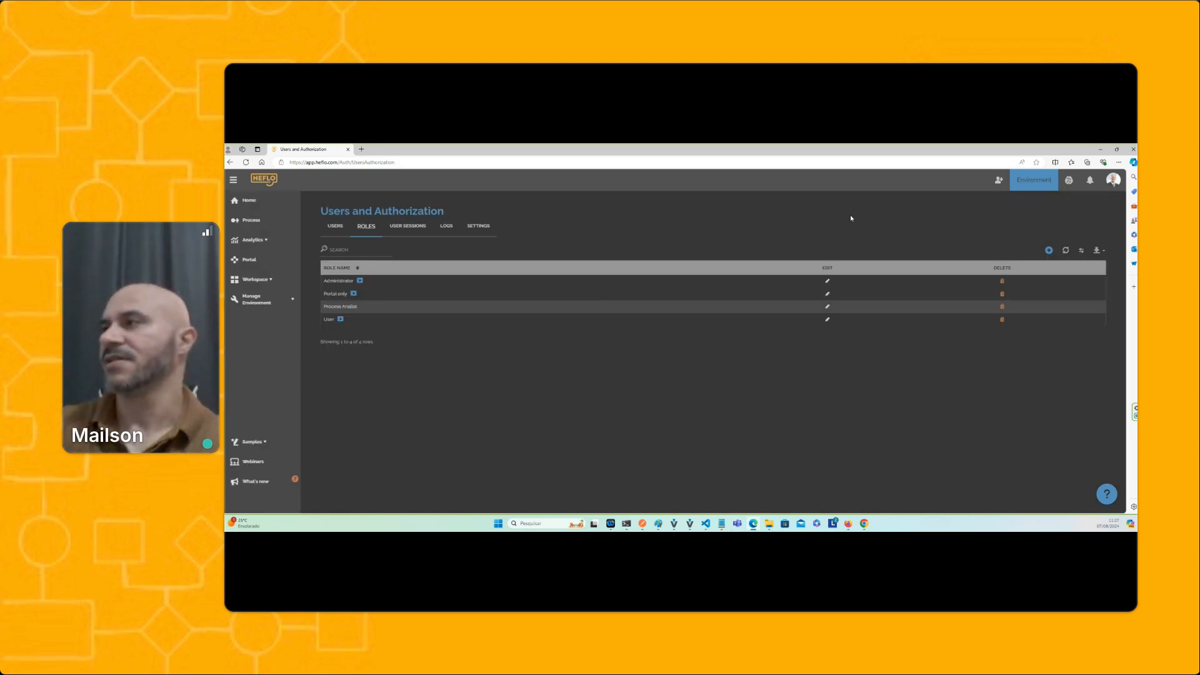
left_click(1114, 180)
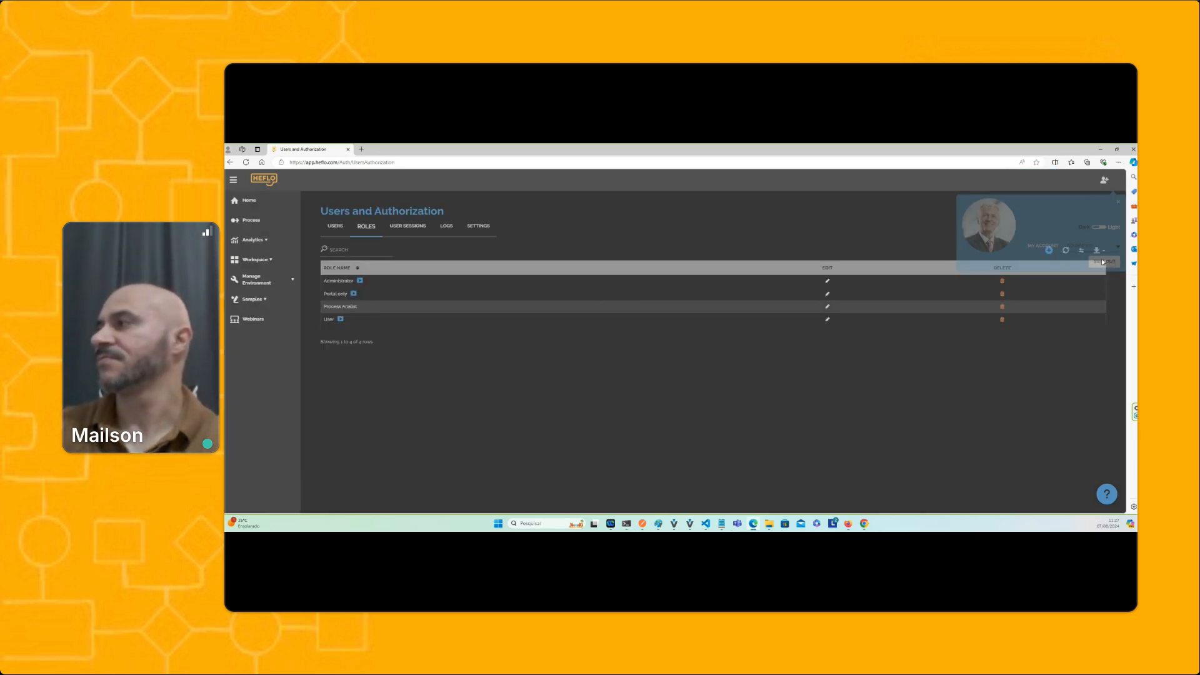
Log out of the administrator account and sign in as mary using the saved login
left_click(1104, 261)
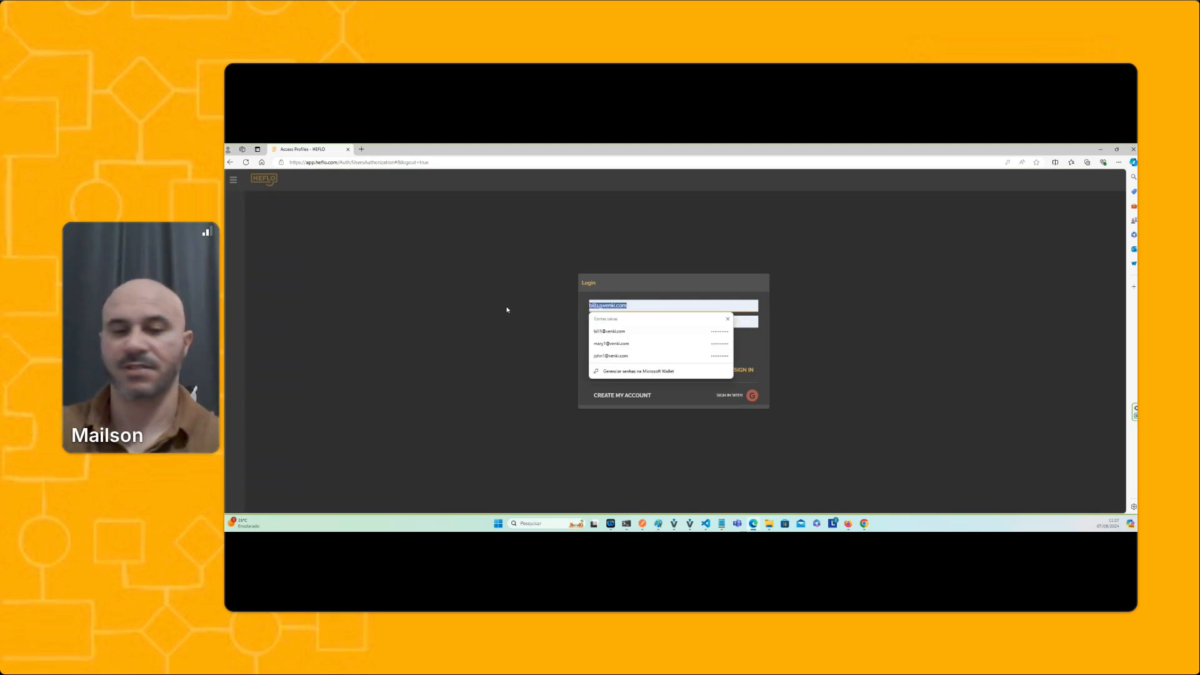
left_click(611, 343)
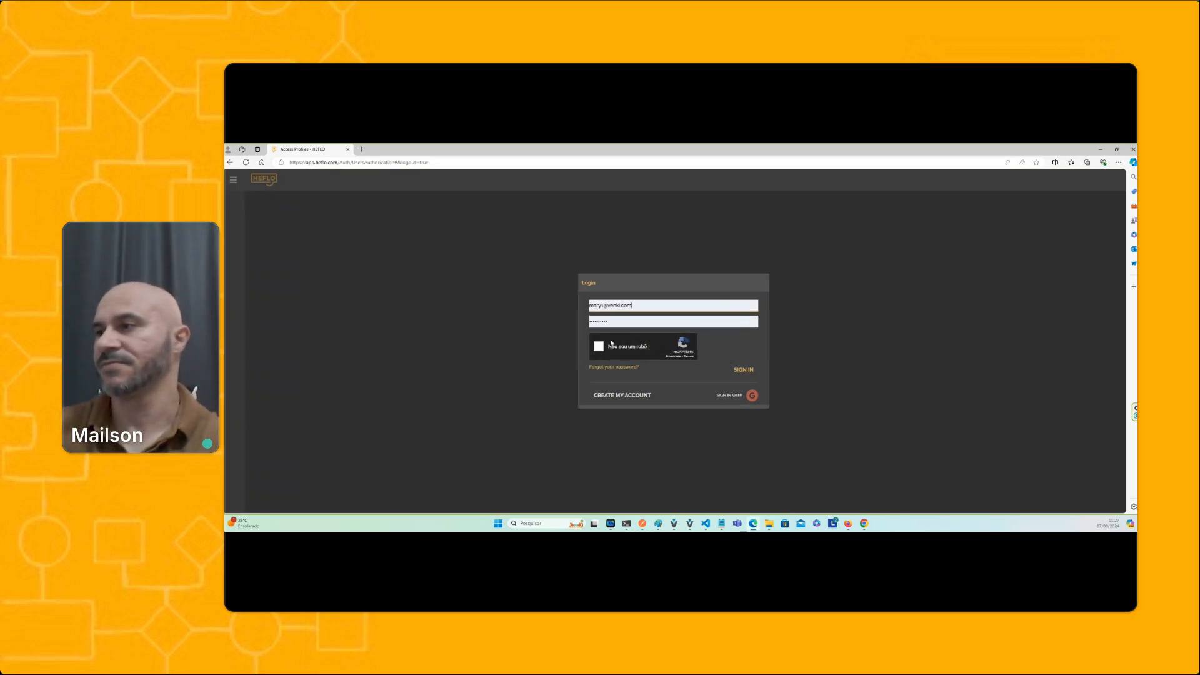
left_click(598, 345)
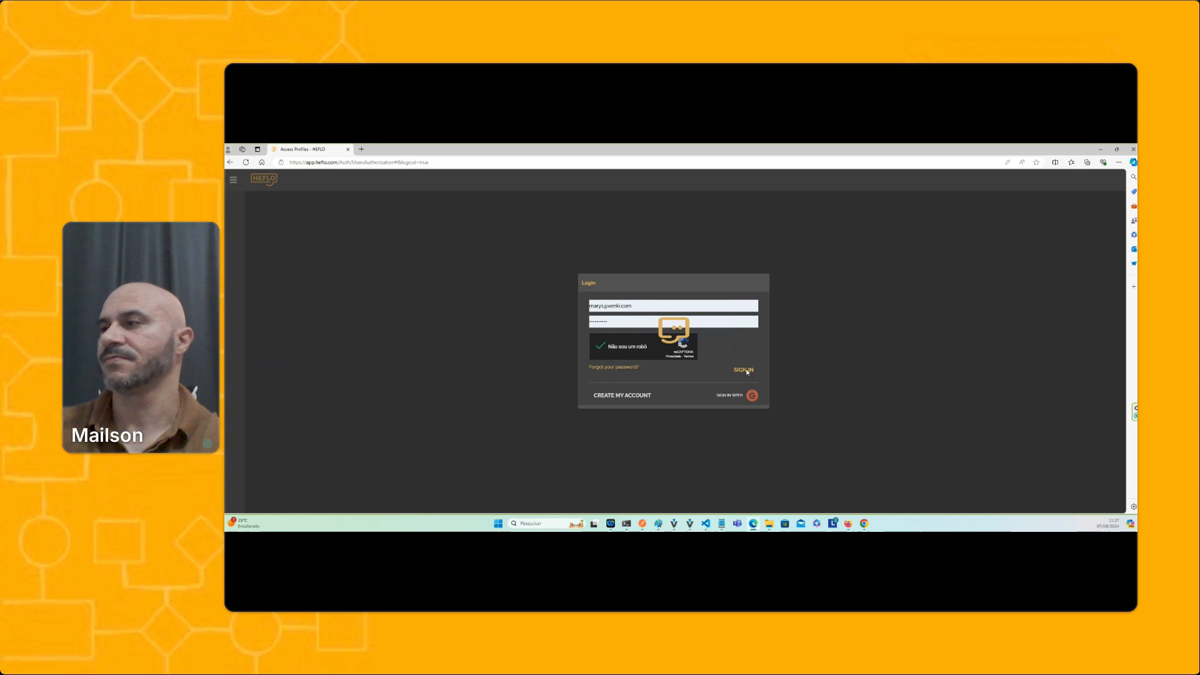
left_click(740, 369)
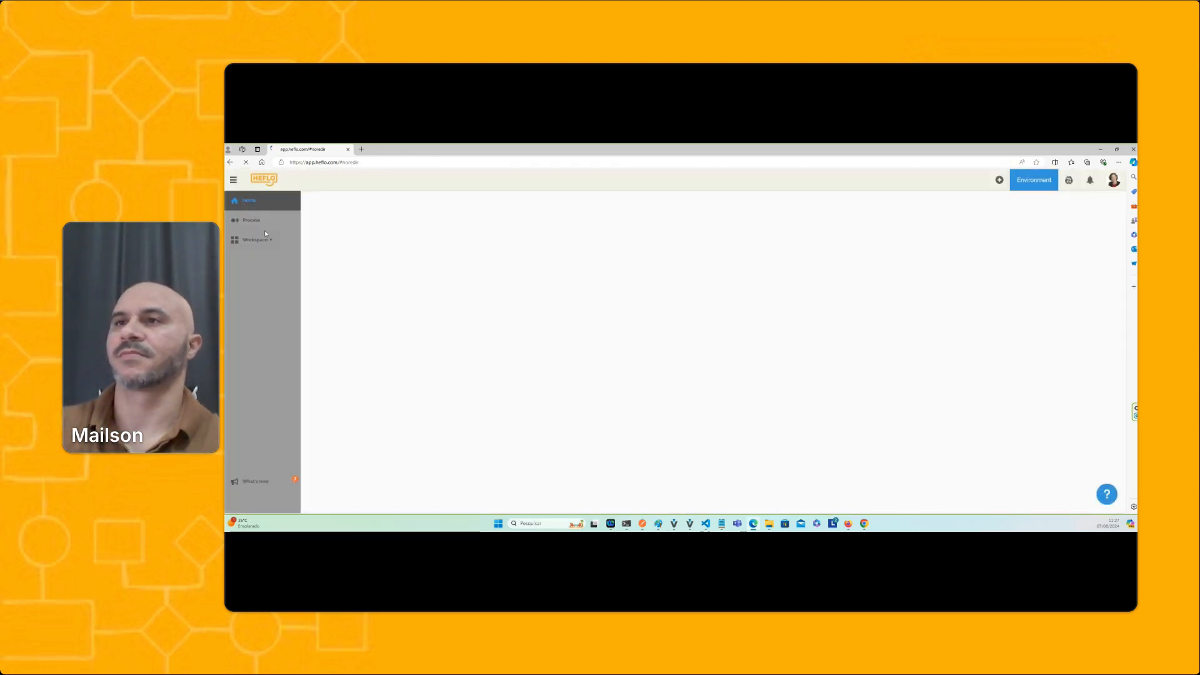
View the User Start Page from Home, then switch to the Participants report tab
left_click(249, 201)
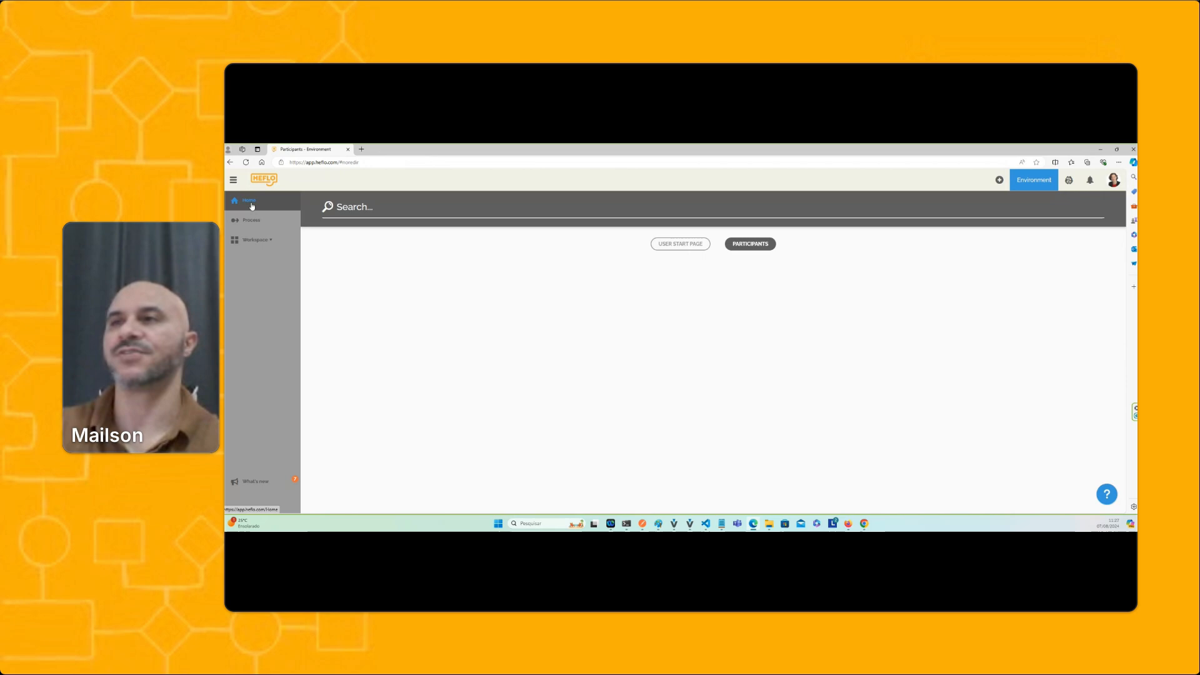
left_click(678, 243)
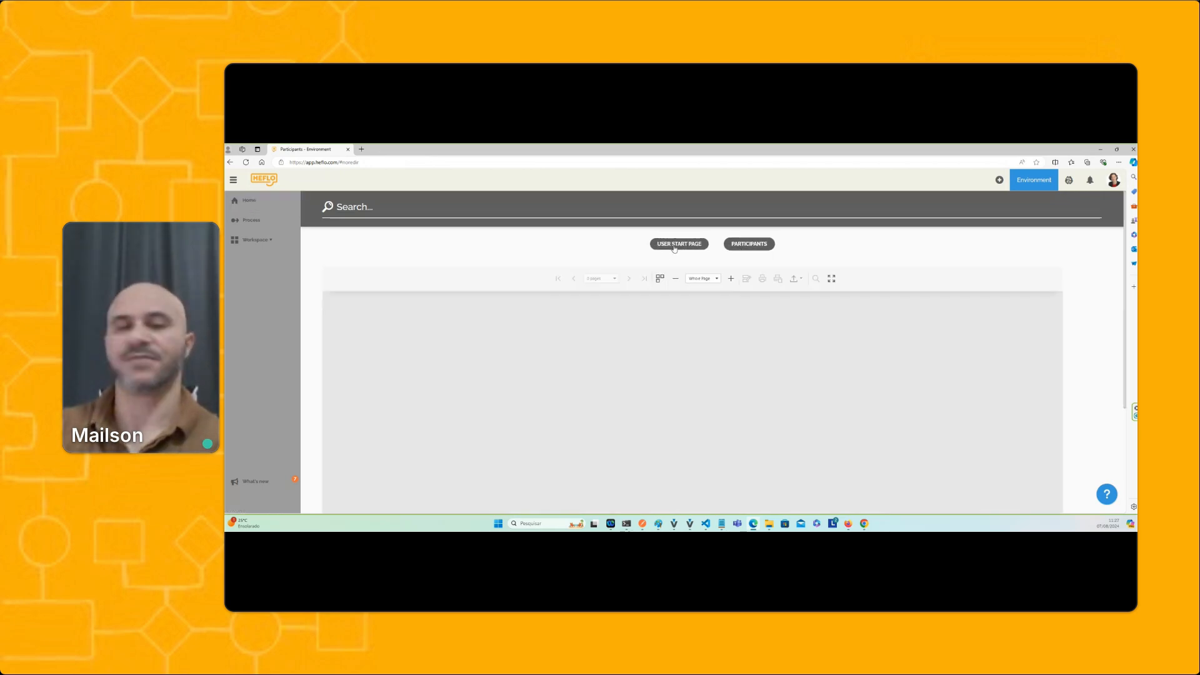
left_click(248, 200)
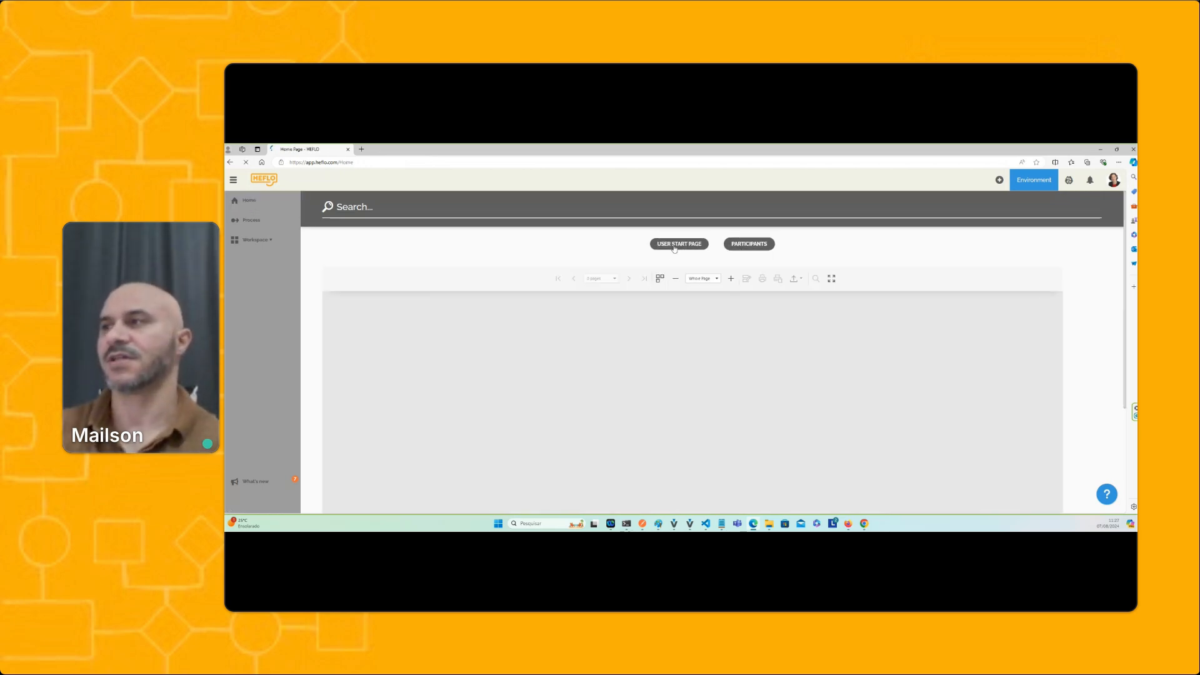
left_click(678, 243)
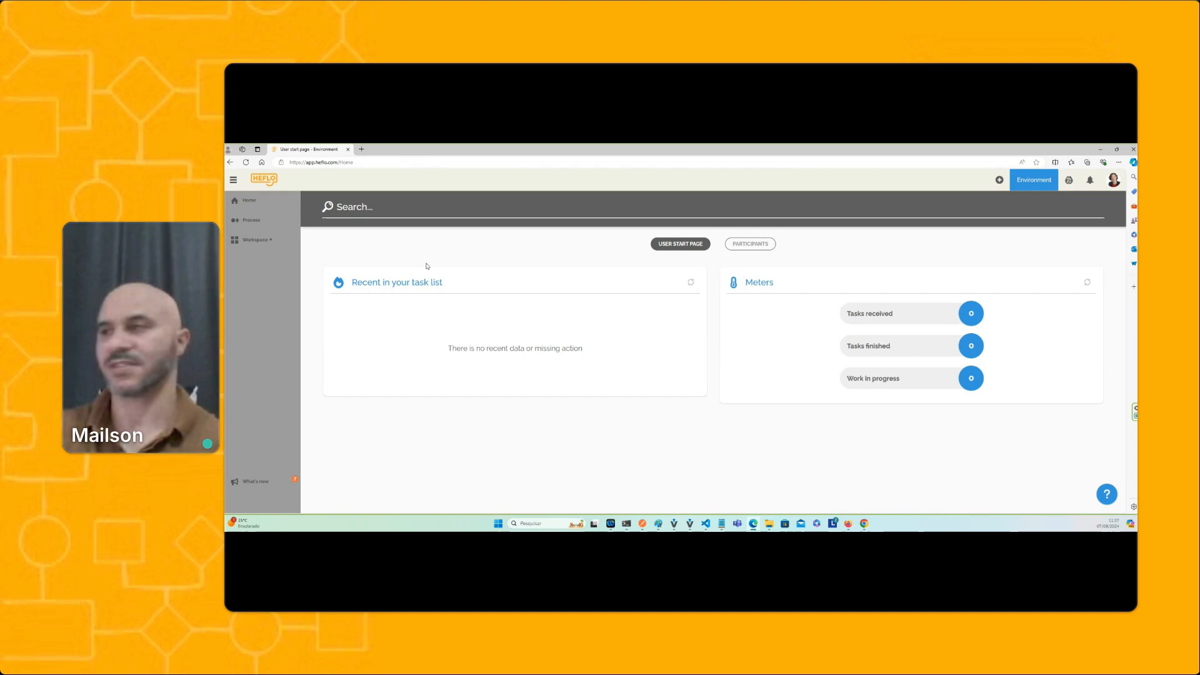
mouse_move(799, 253)
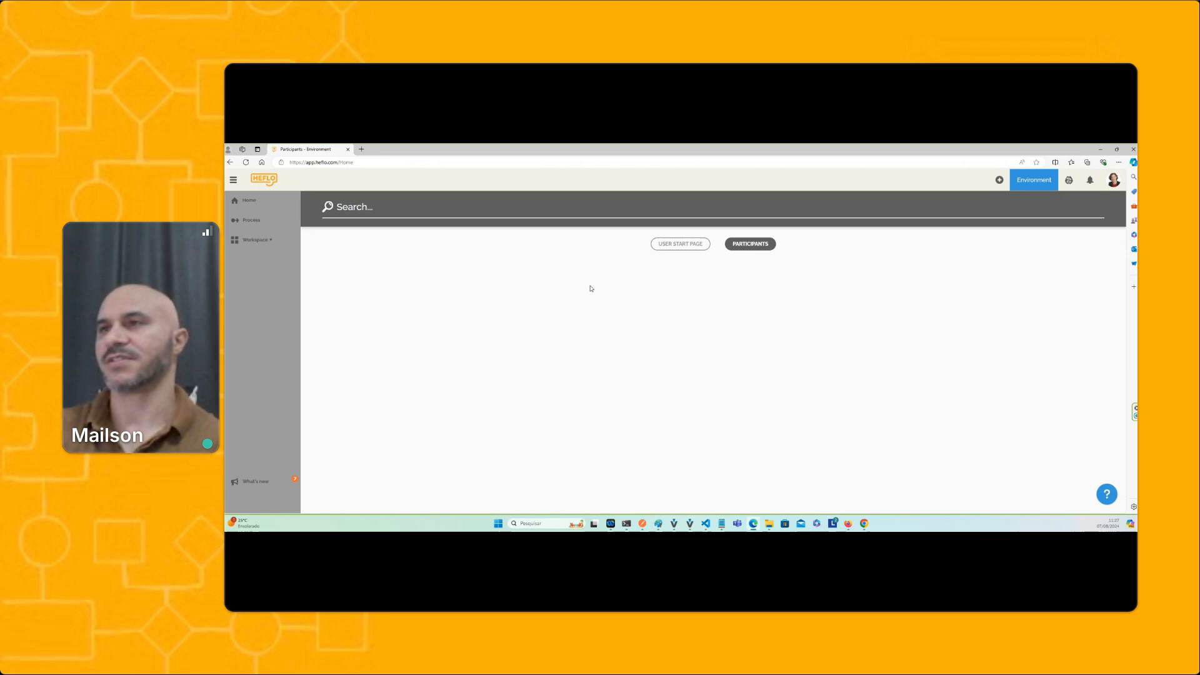
left_click(749, 243)
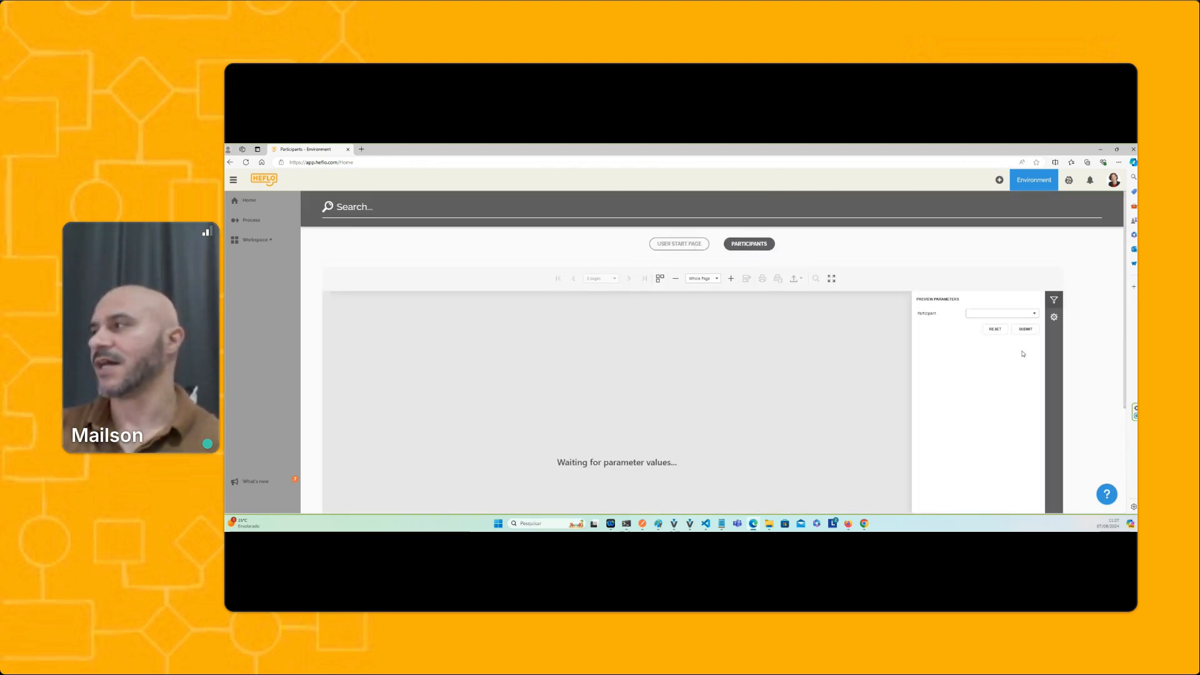
Submit the report with no participant chosen and scroll through all participants' processes
left_click(1024, 329)
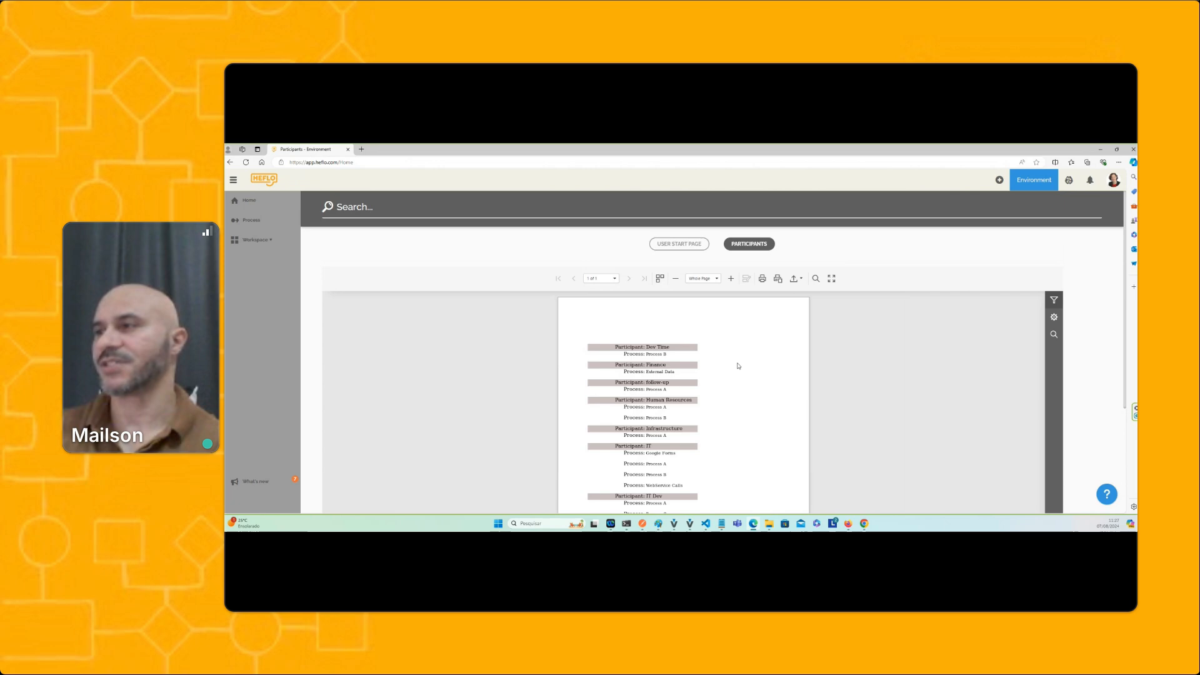
scroll("up", 3)
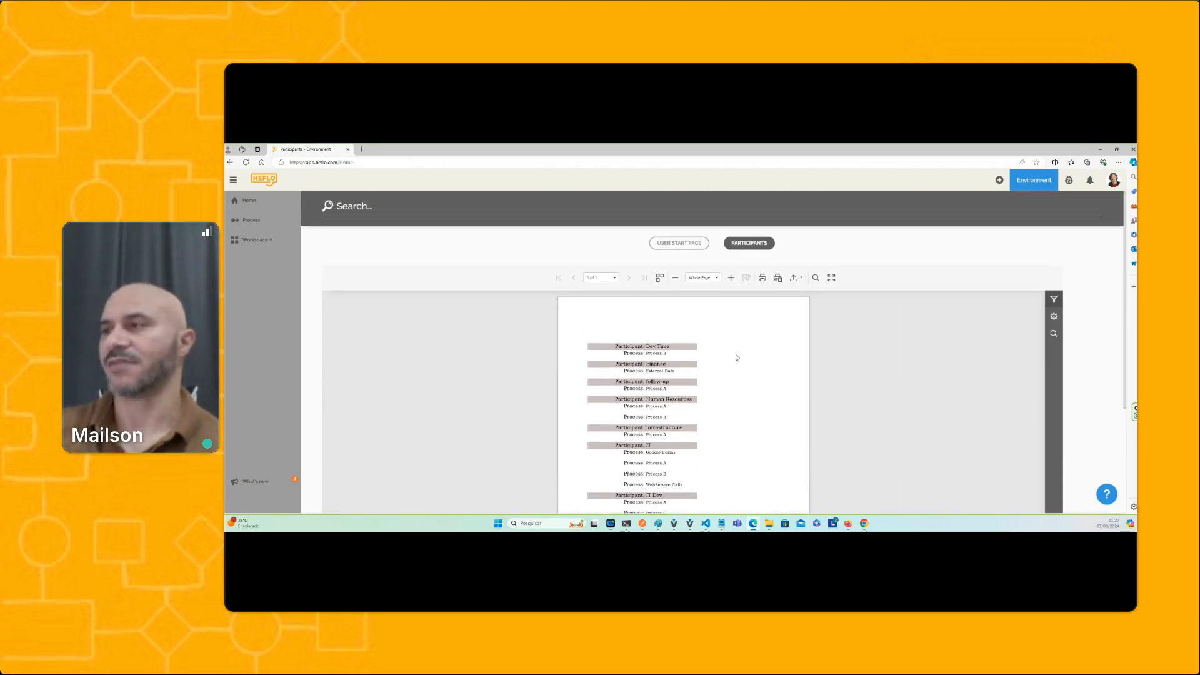
scroll("up", 3)
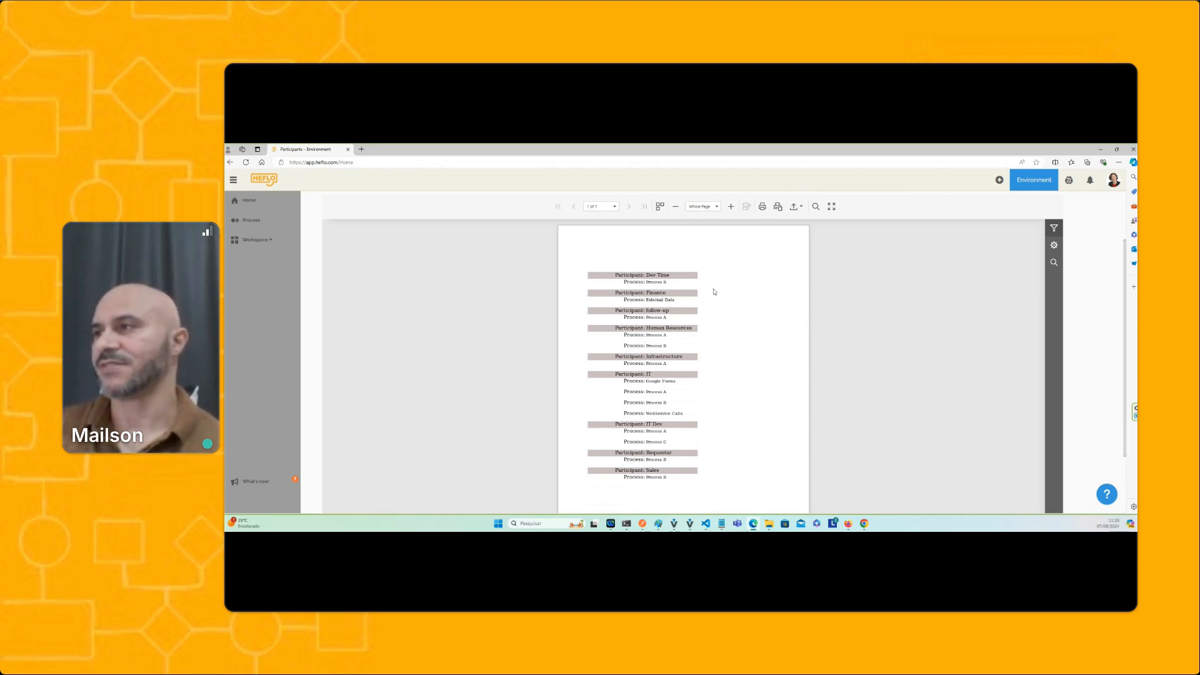
mouse_move(643, 382)
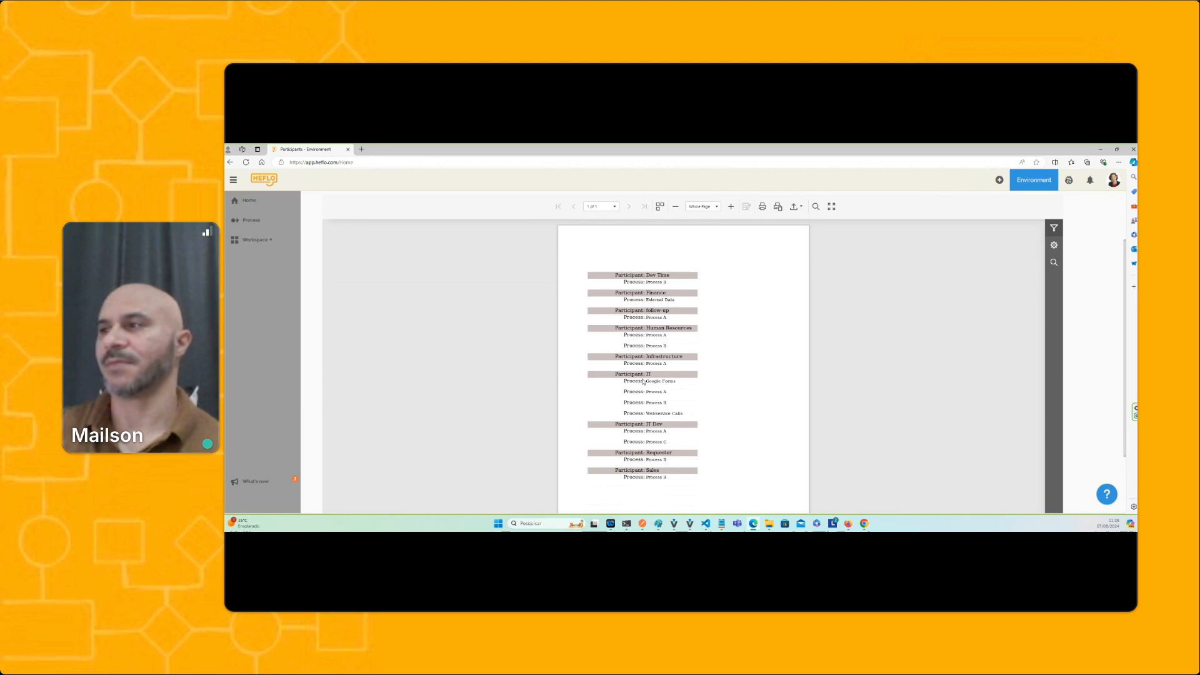
mouse_move(651, 388)
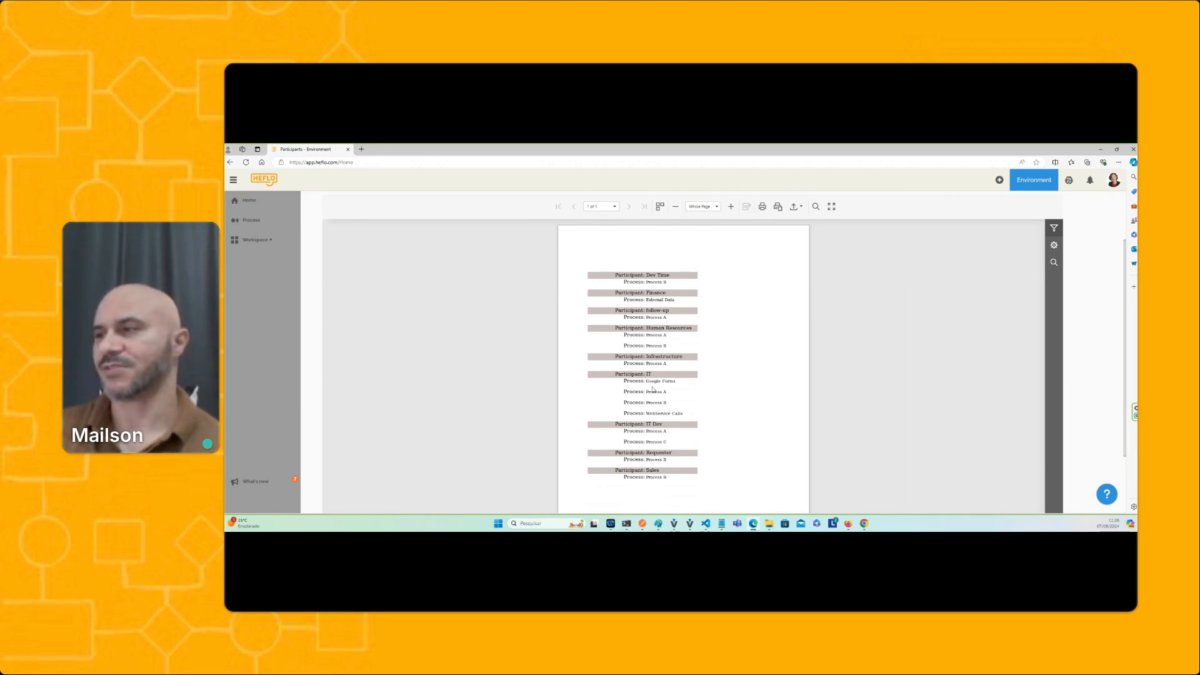
mouse_move(664, 411)
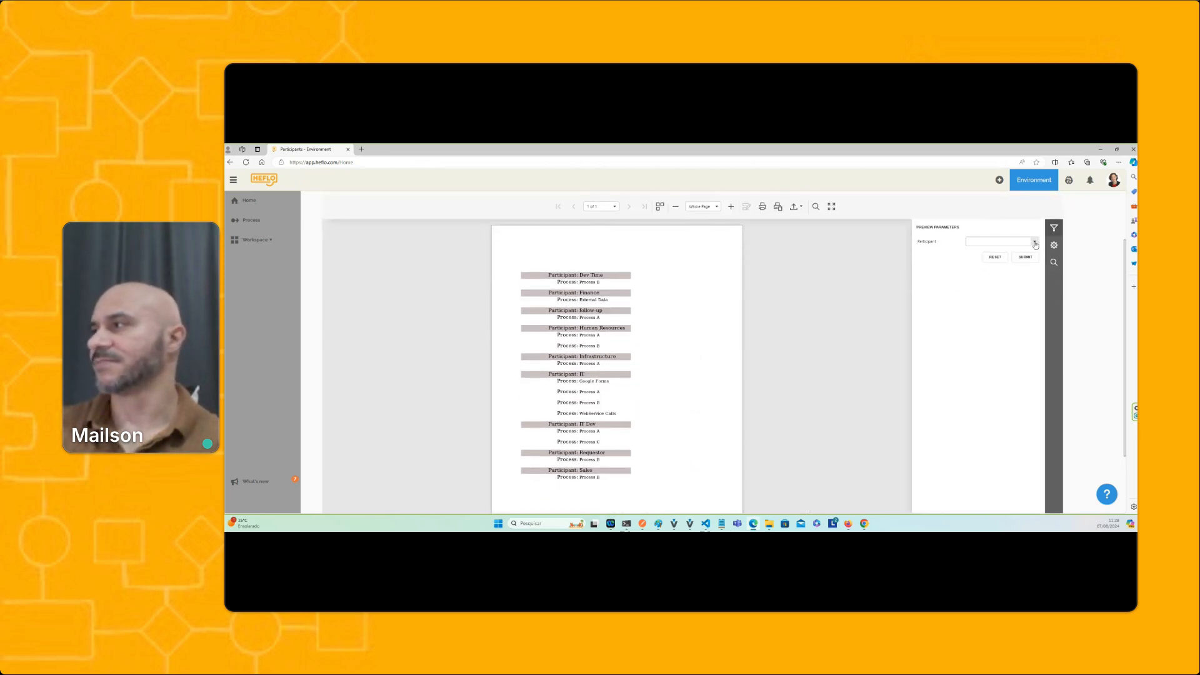
Select IT in the Participant parameter to show only its processes
left_click(1034, 241)
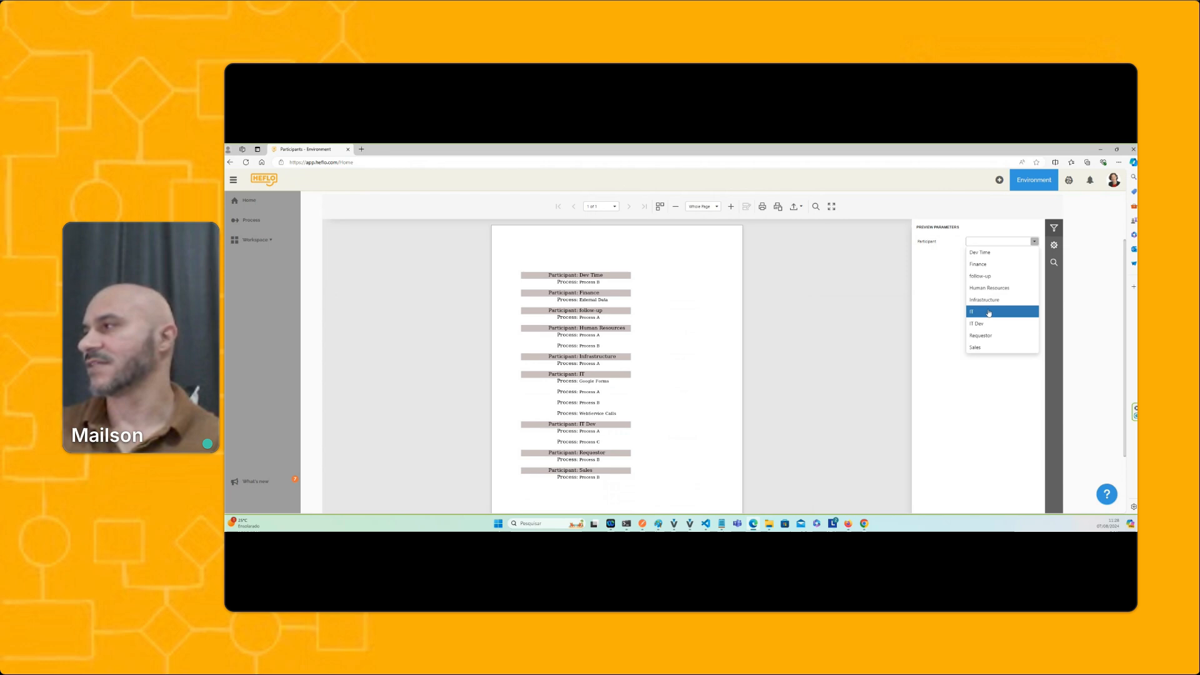
left_click(971, 311)
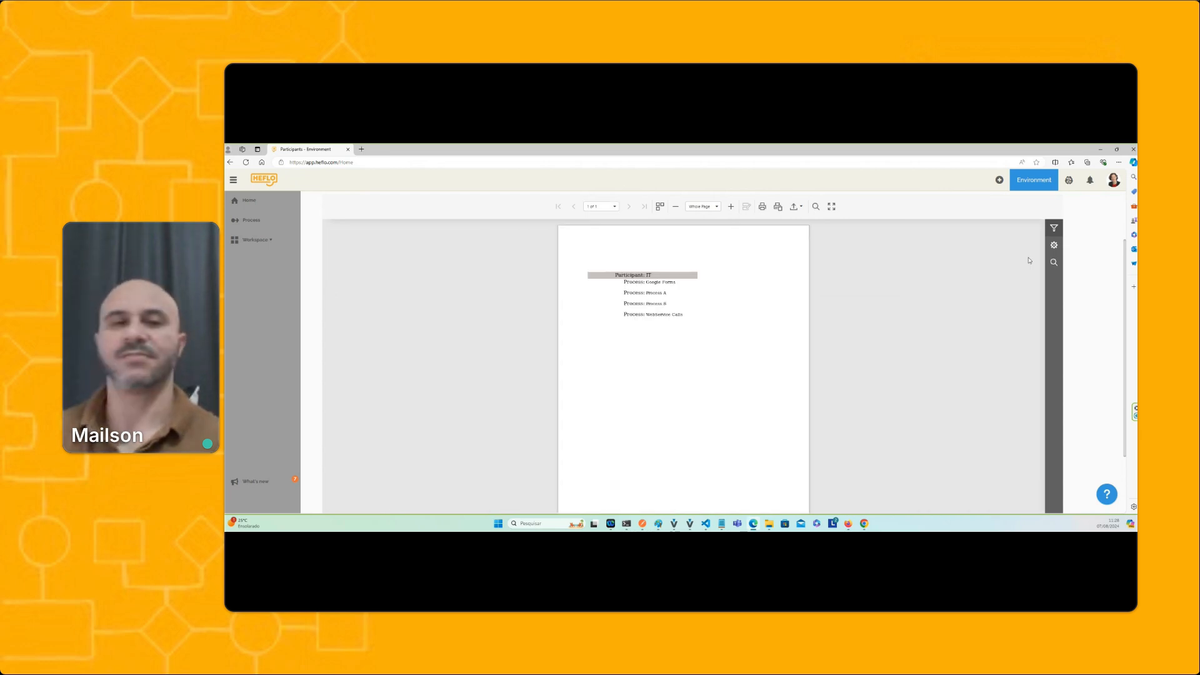
mouse_move(659, 330)
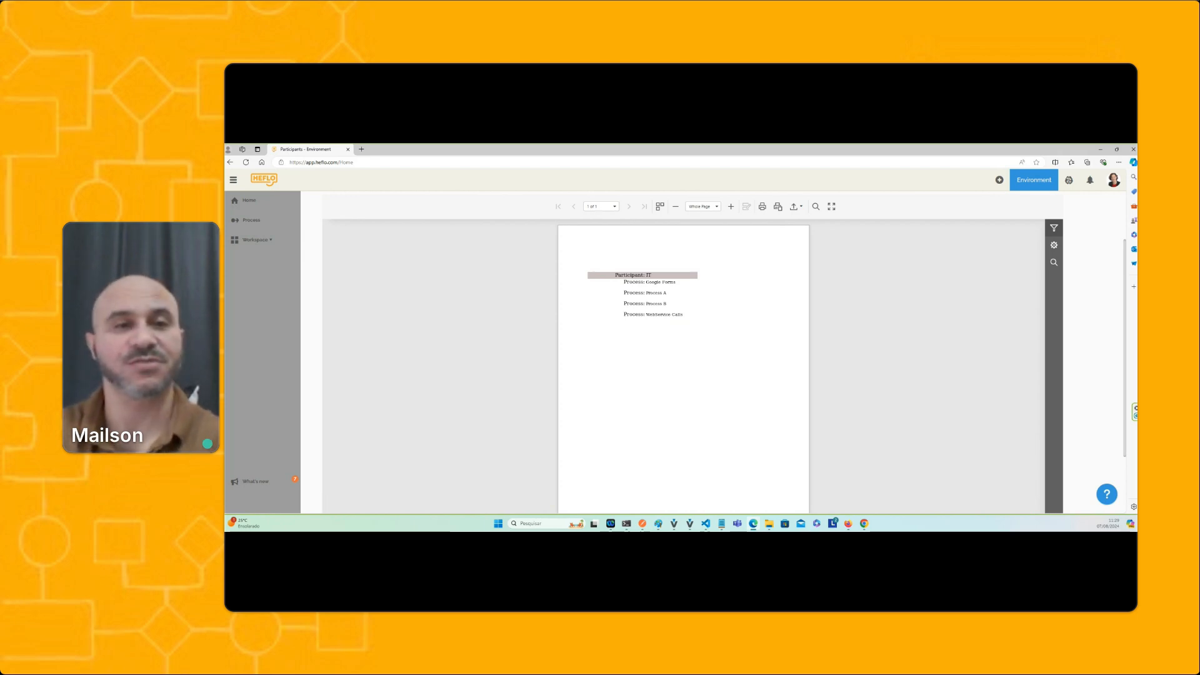
mouse_move(658, 330)
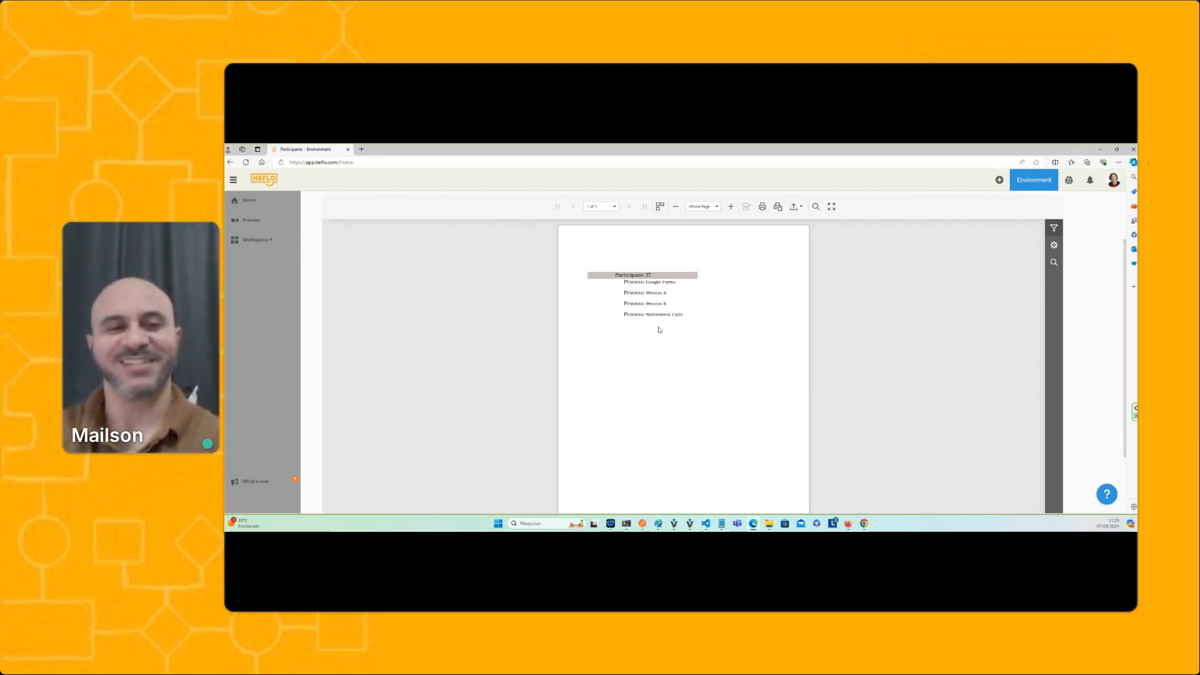